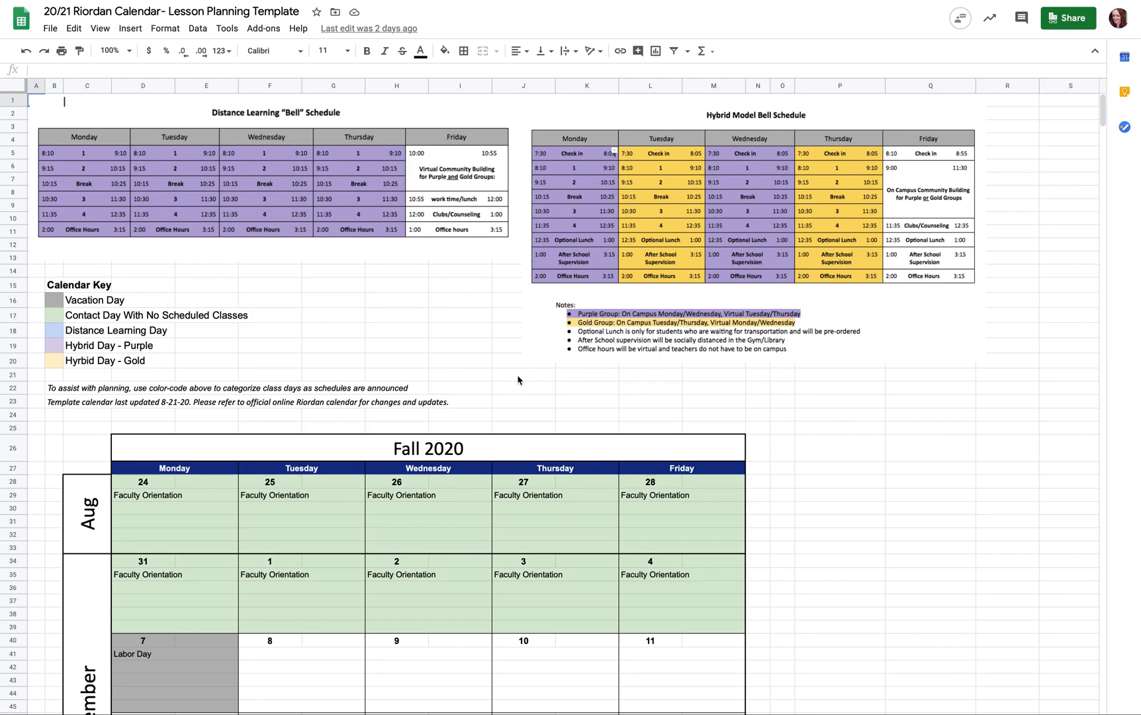
{"action": "mouse_move", "coordinate": [531, 386]}
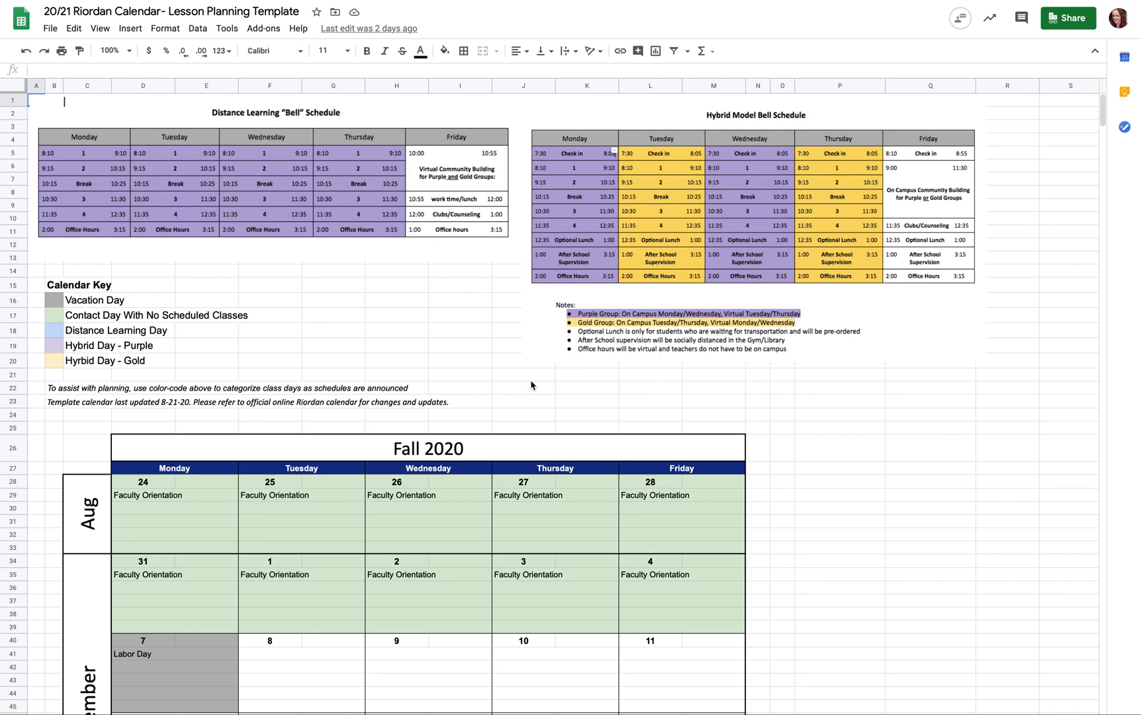
{"action": "mouse_move", "coordinate": [621, 417]}
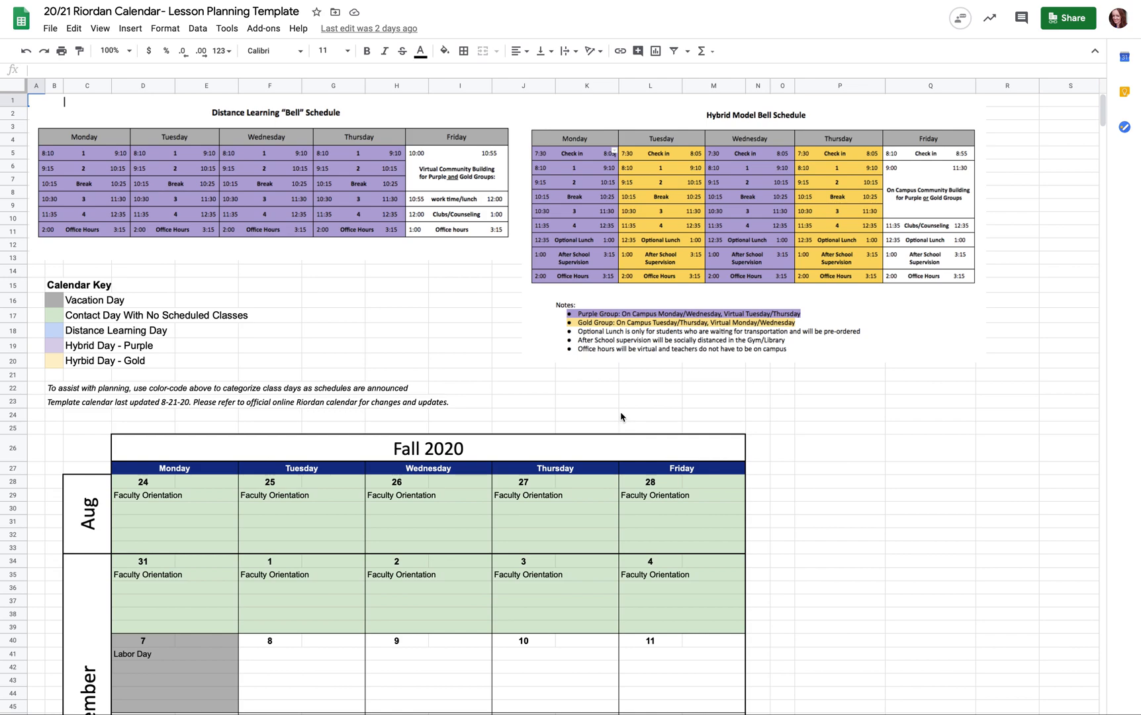
{"action": "mouse_move", "coordinate": [570, 400]}
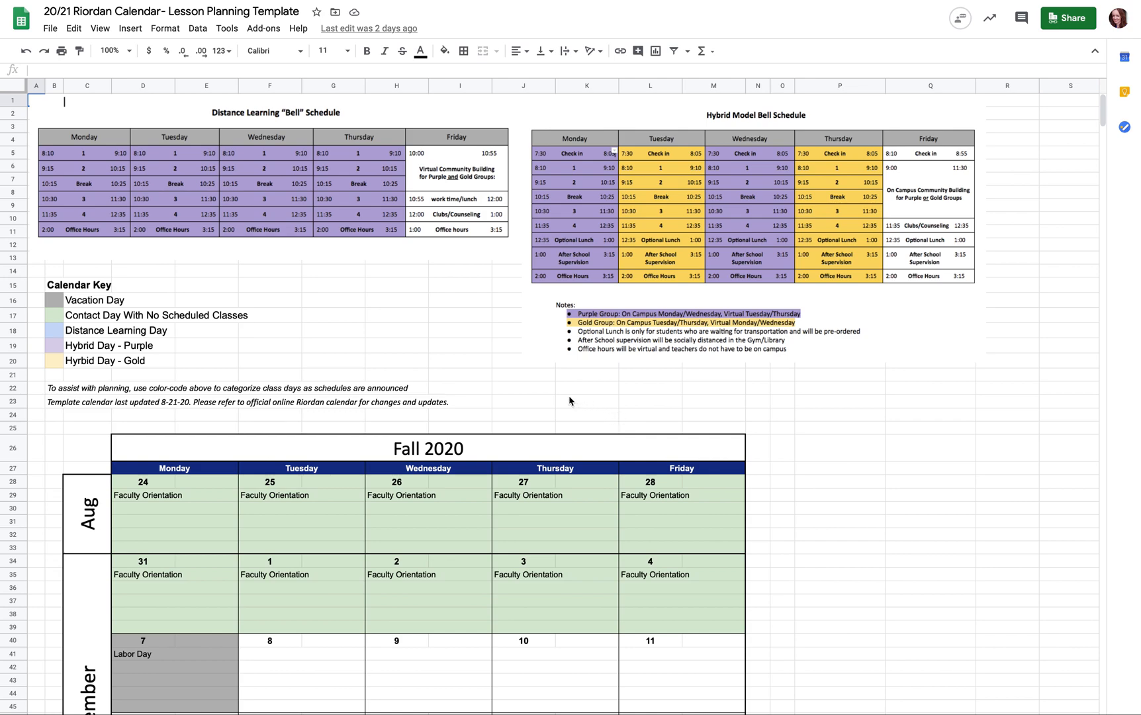
{"action": "mouse_move", "coordinate": [471, 348]}
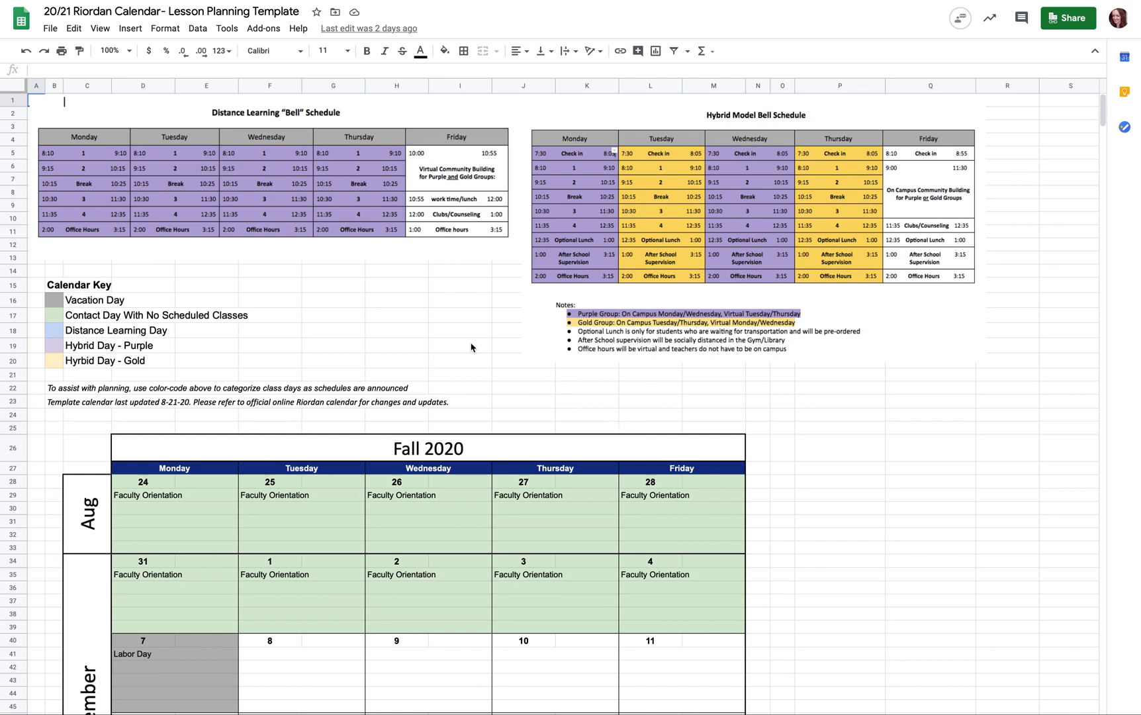
{"action": "mouse_move", "coordinate": [520, 421]}
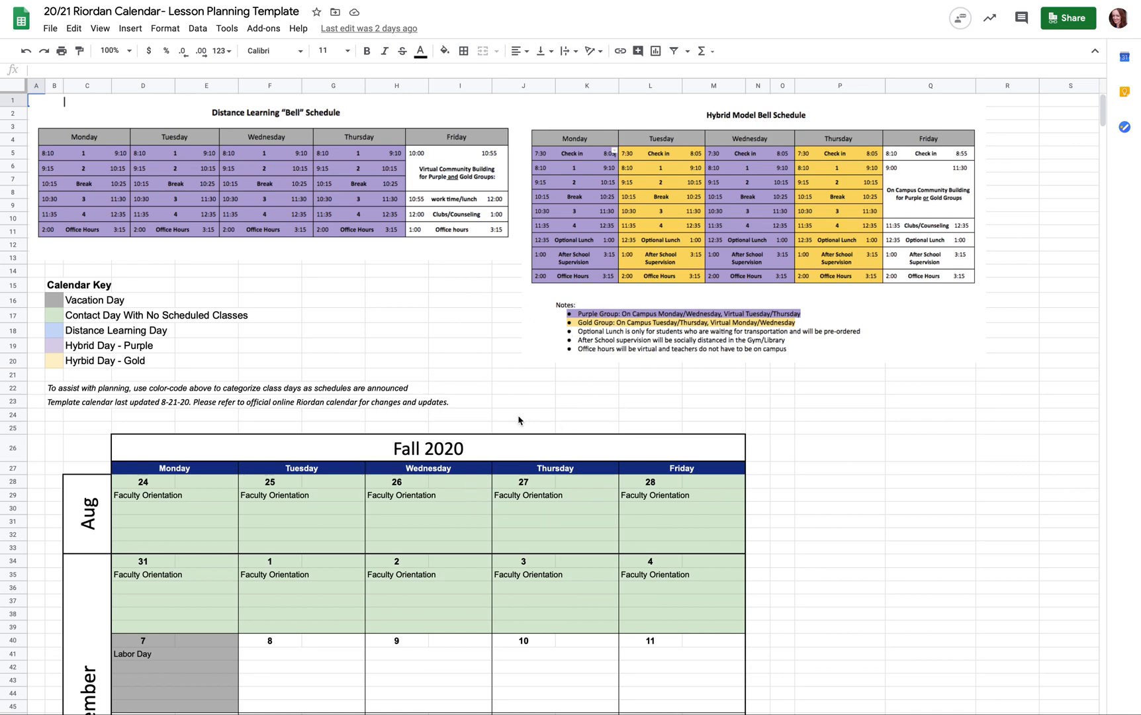
{"action": "mouse_move", "coordinate": [545, 412]}
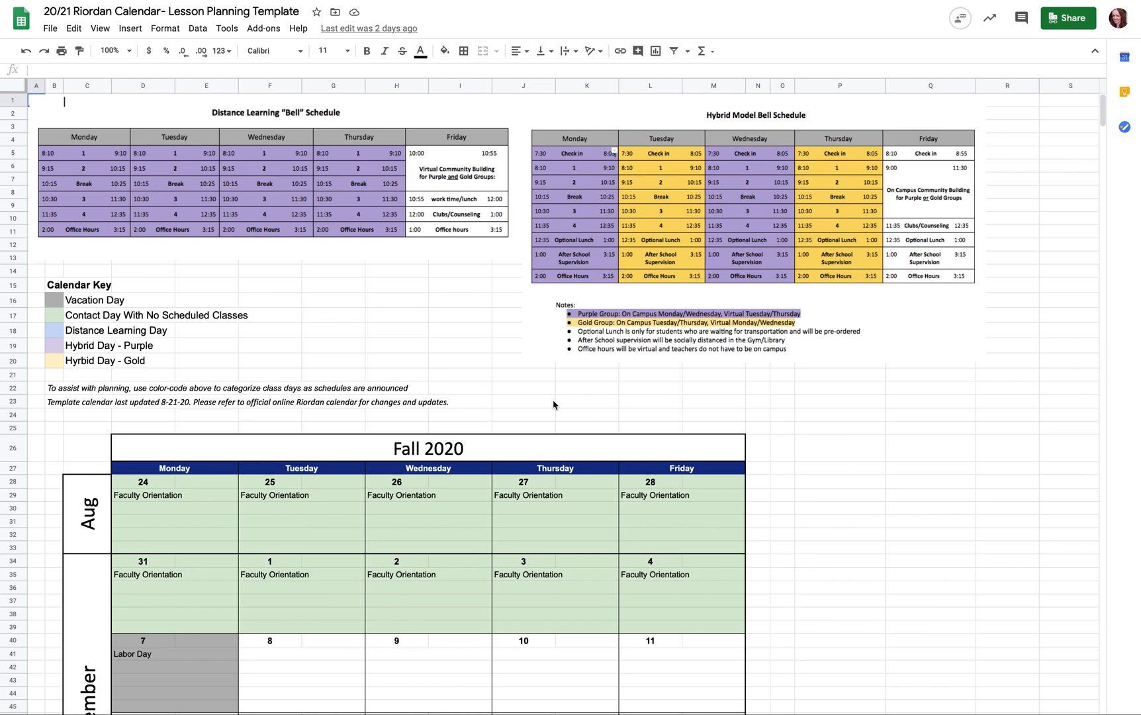
{"action": "mouse_move", "coordinate": [545, 402]}
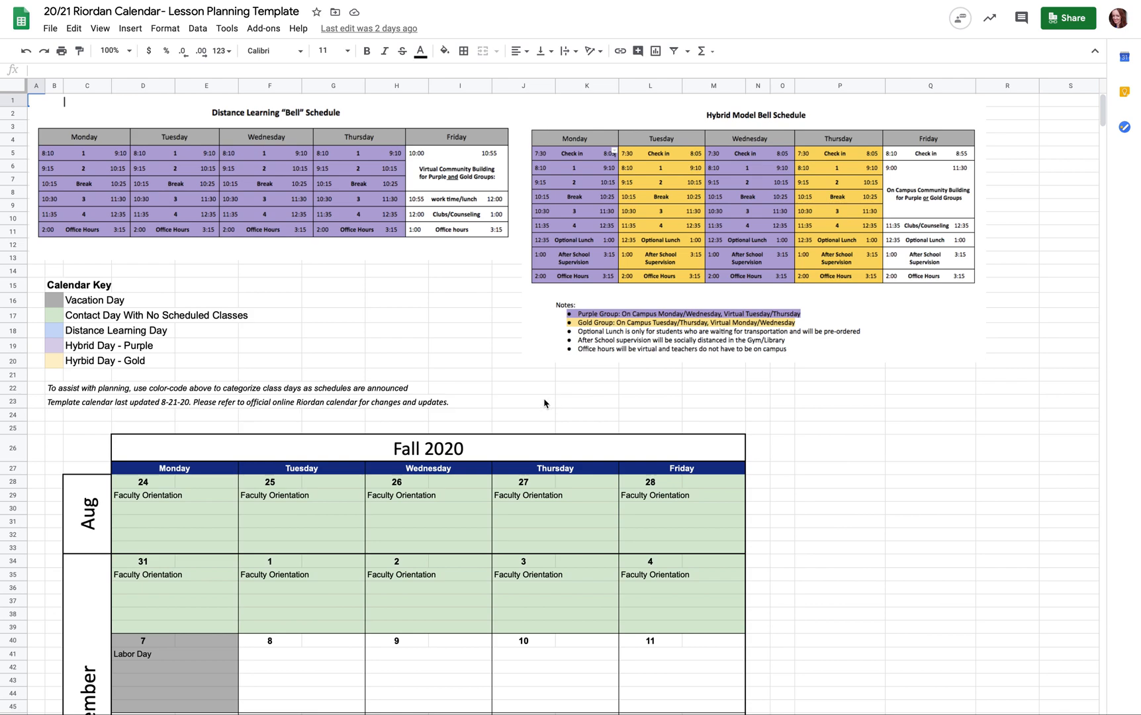
{"action": "mouse_move", "coordinate": [508, 381]}
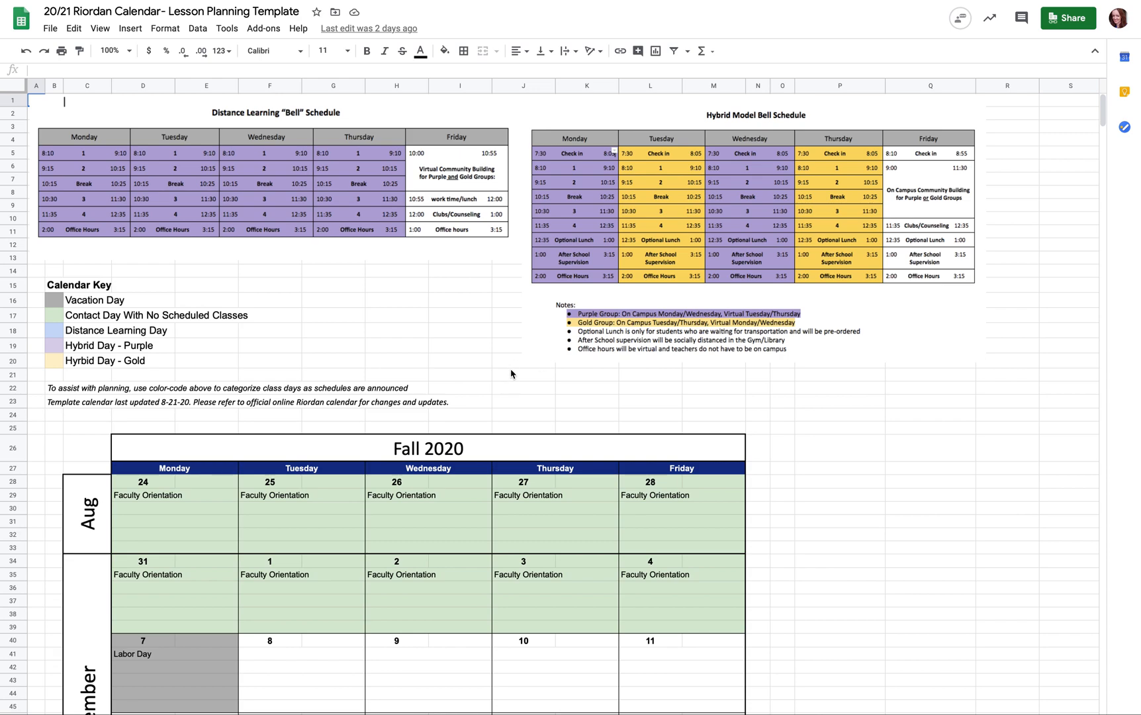
{"action": "mouse_move", "coordinate": [592, 399]}
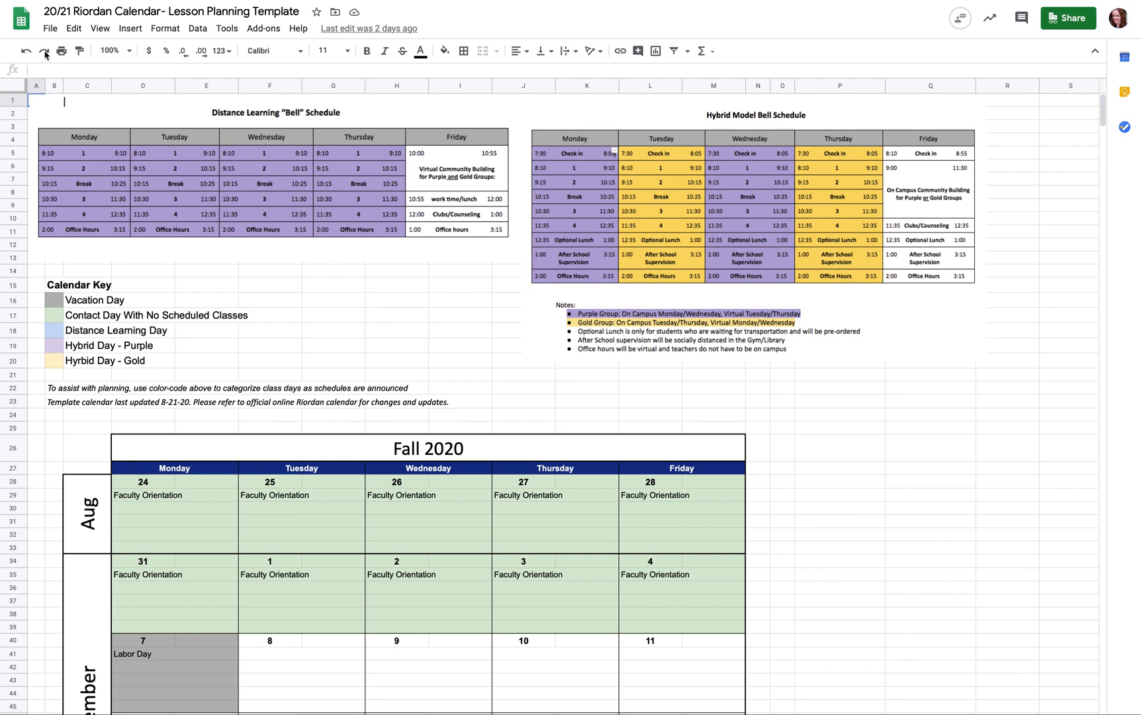
{"action": "mouse_move", "coordinate": [793, 433]}
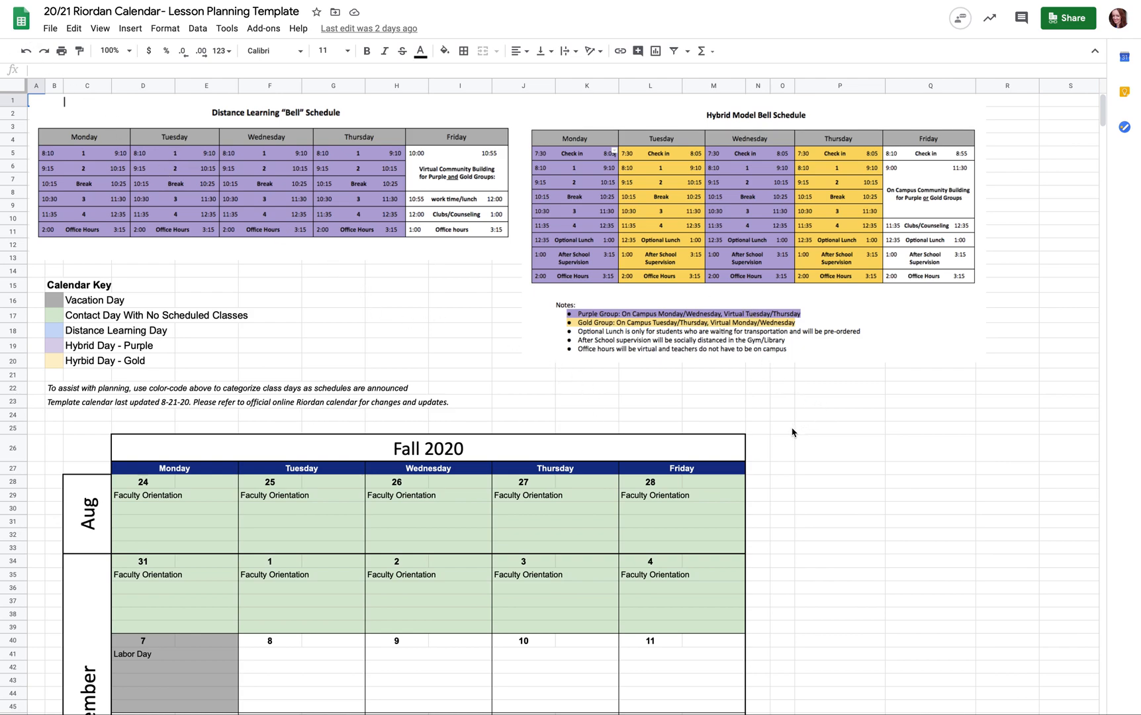
{"action": "mouse_move", "coordinate": [288, 46]}
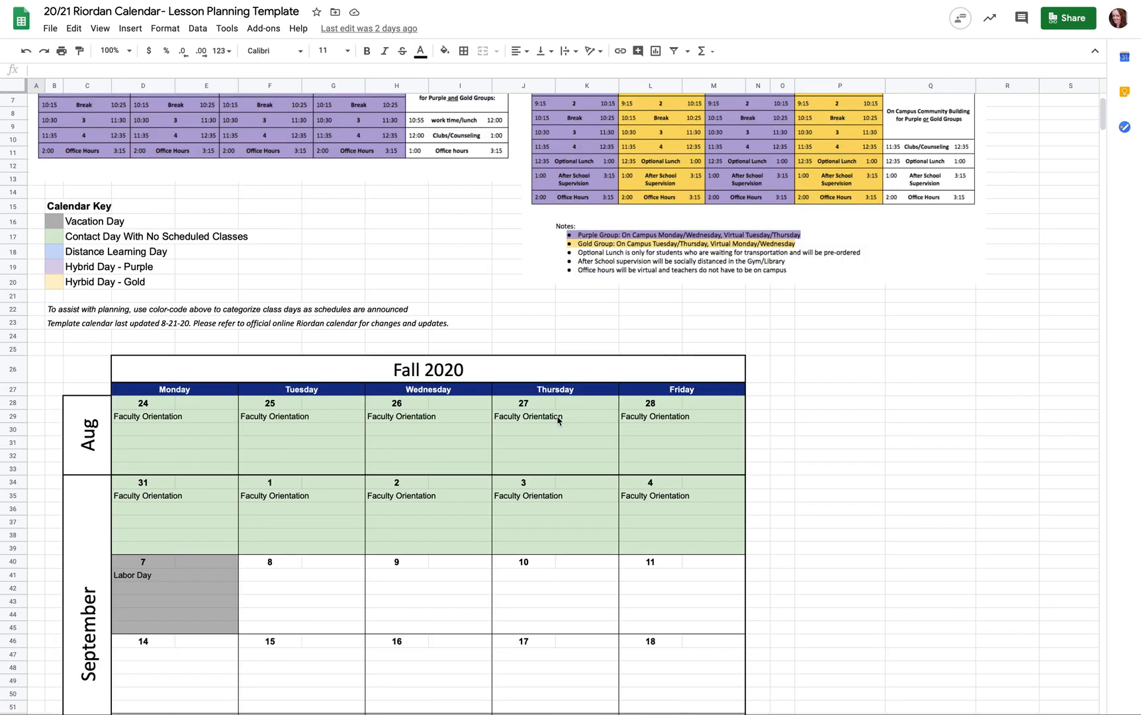
Review the file's sharing settings from the Share button
{"action": "scroll", "scroll_direction": "down", "scroll_amount": 3}
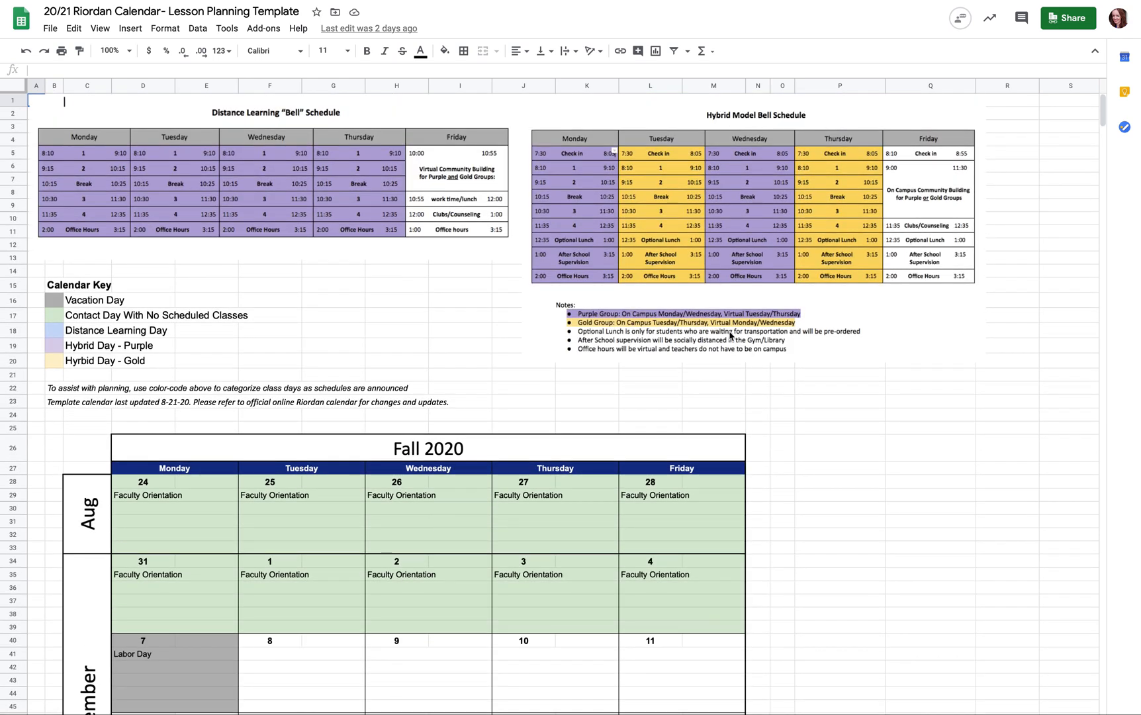
{"action": "mouse_move", "coordinate": [314, 375]}
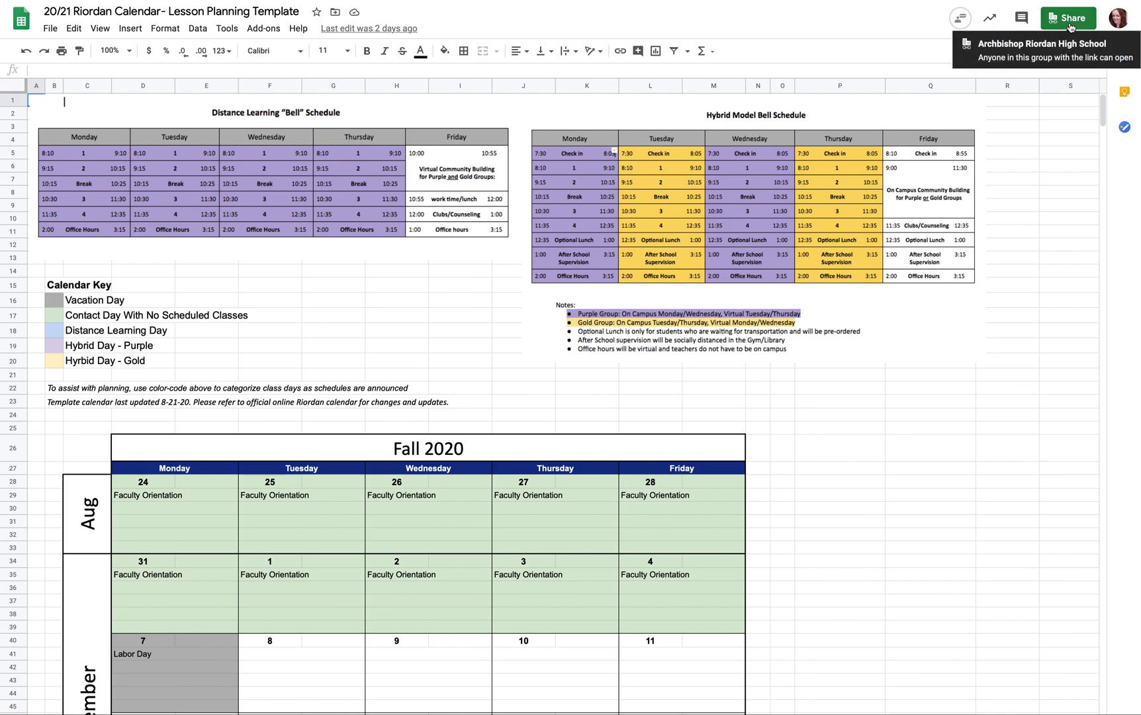
{"action": "left_click", "coordinate": [1067, 18]}
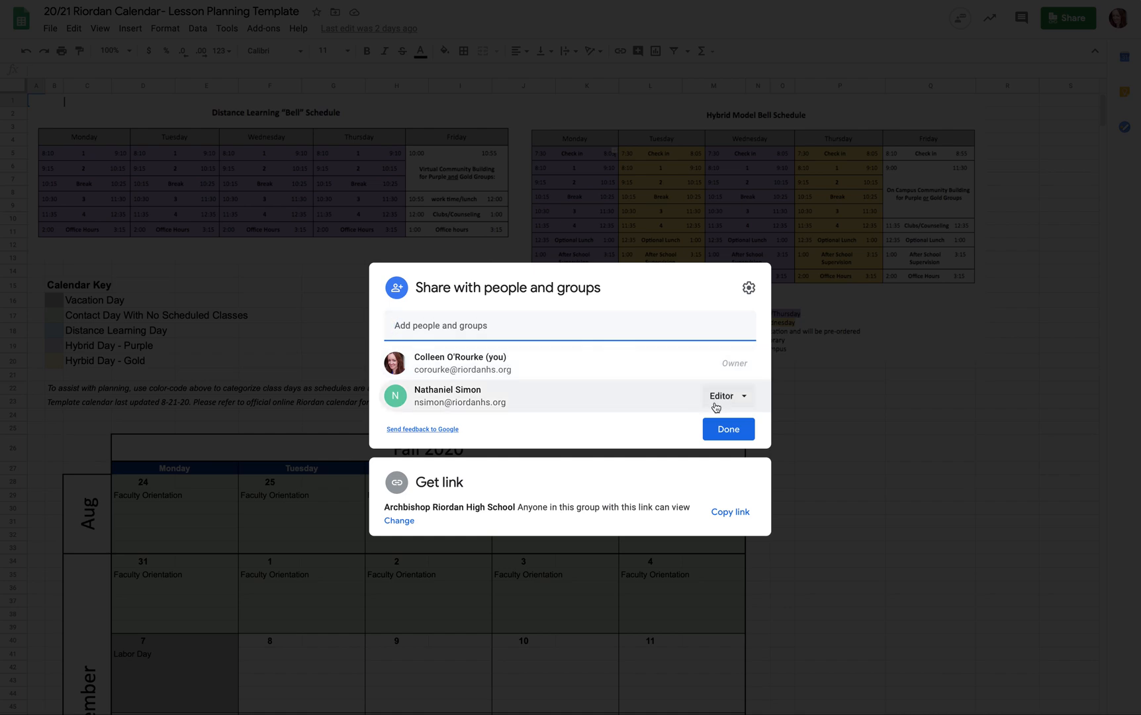
{"action": "left_click", "coordinate": [727, 396]}
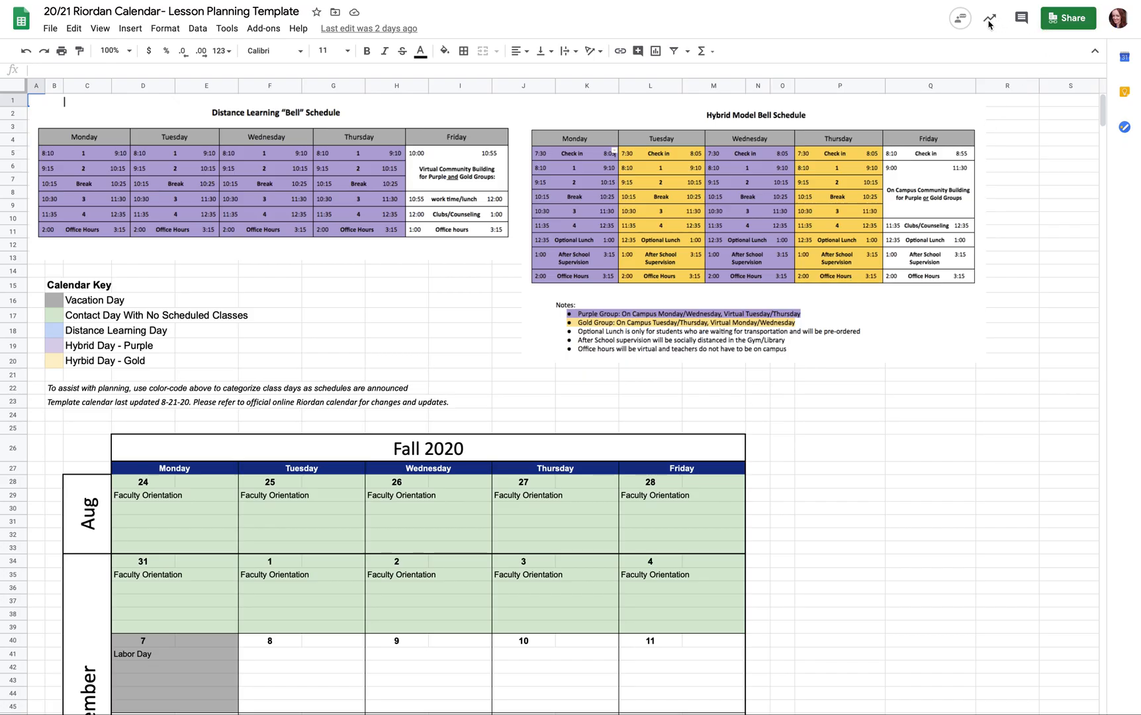
{"action": "mouse_move", "coordinate": [960, 19]}
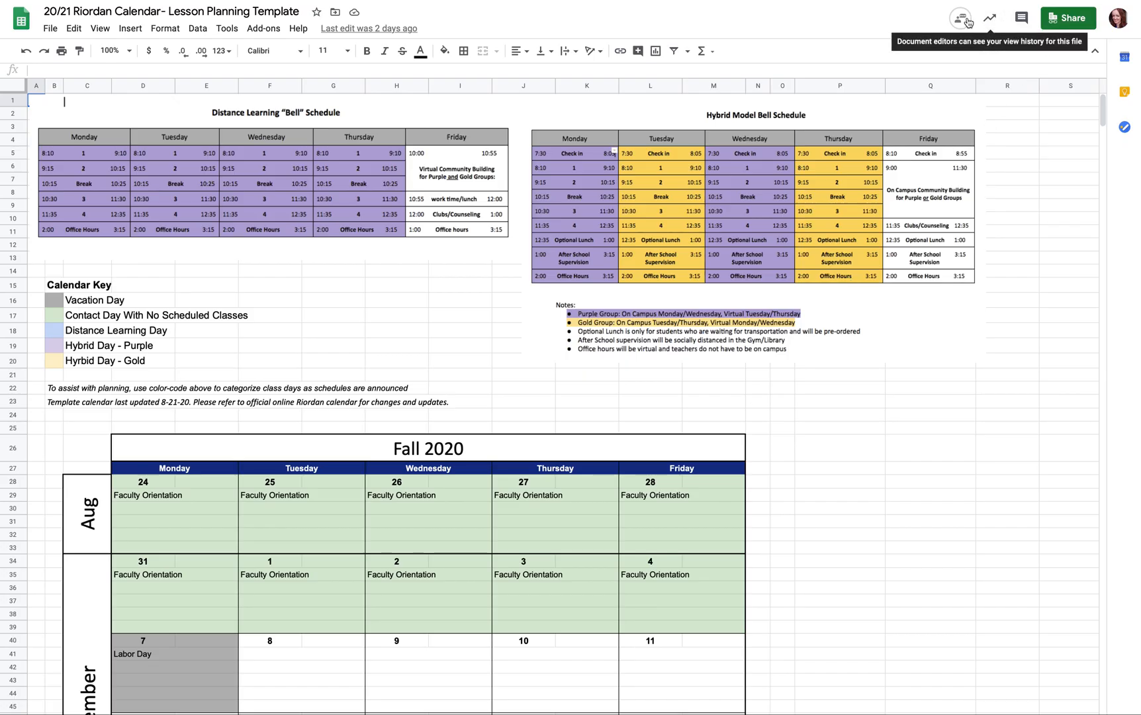
Bring up the Activity dashboard's Viewers > Shared with list with last-viewed times
{"action": "left_click", "coordinate": [989, 19]}
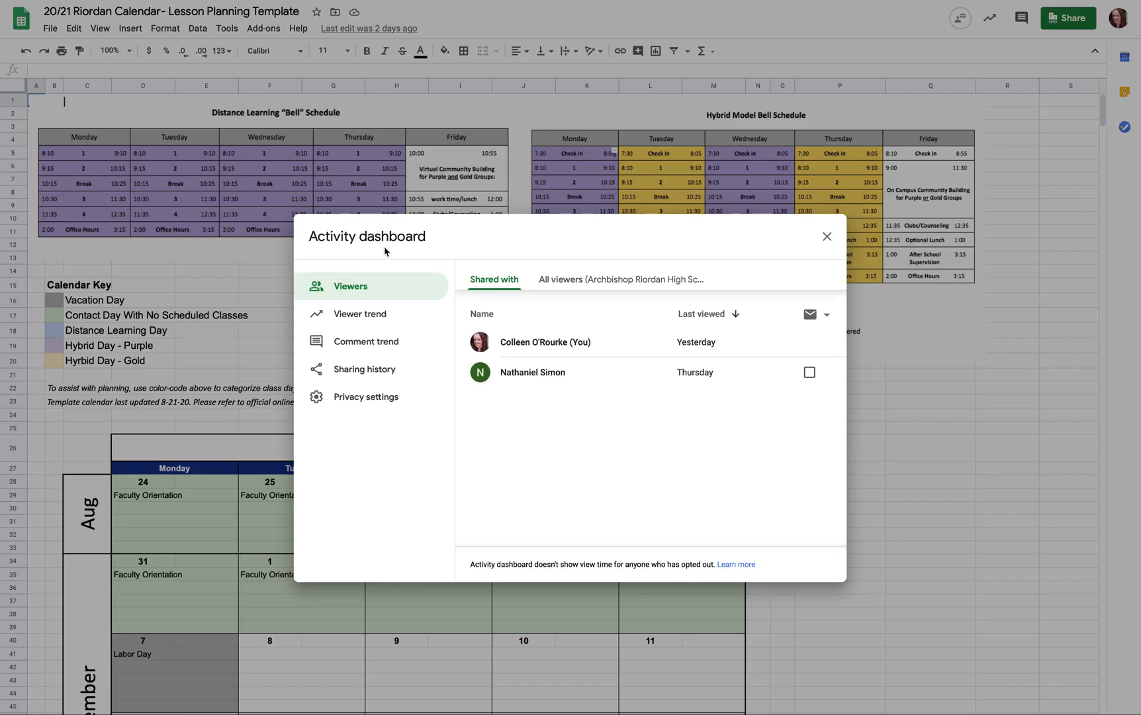
{"action": "mouse_move", "coordinate": [452, 247]}
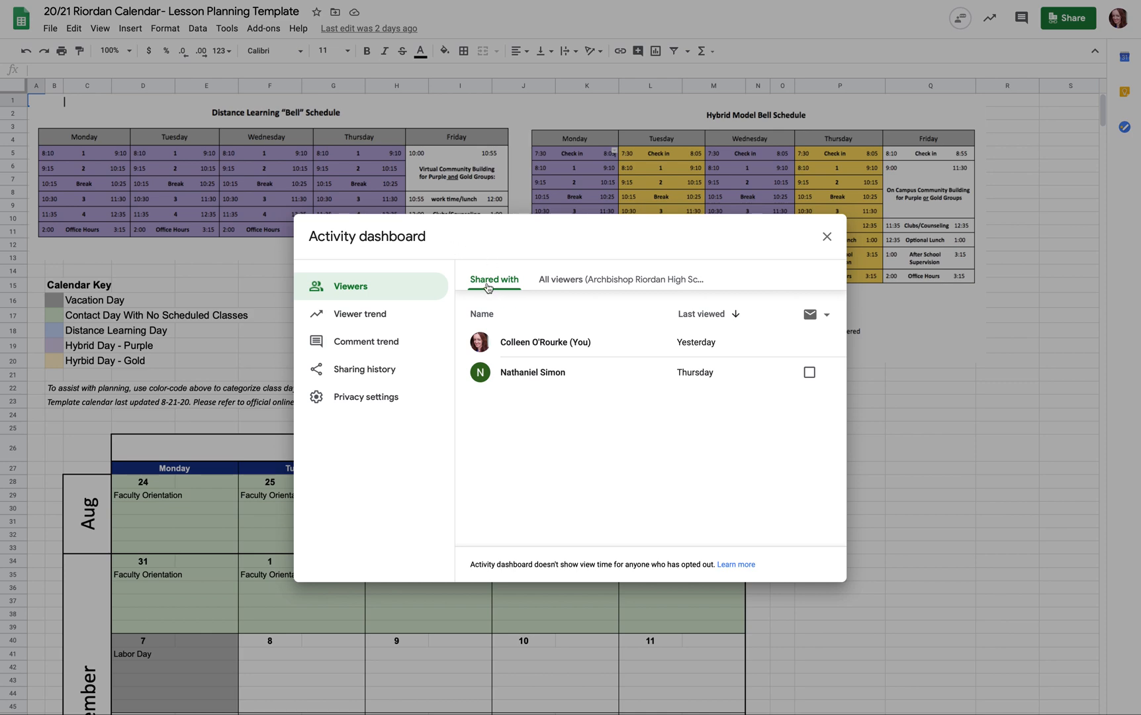
{"action": "mouse_move", "coordinate": [494, 279]}
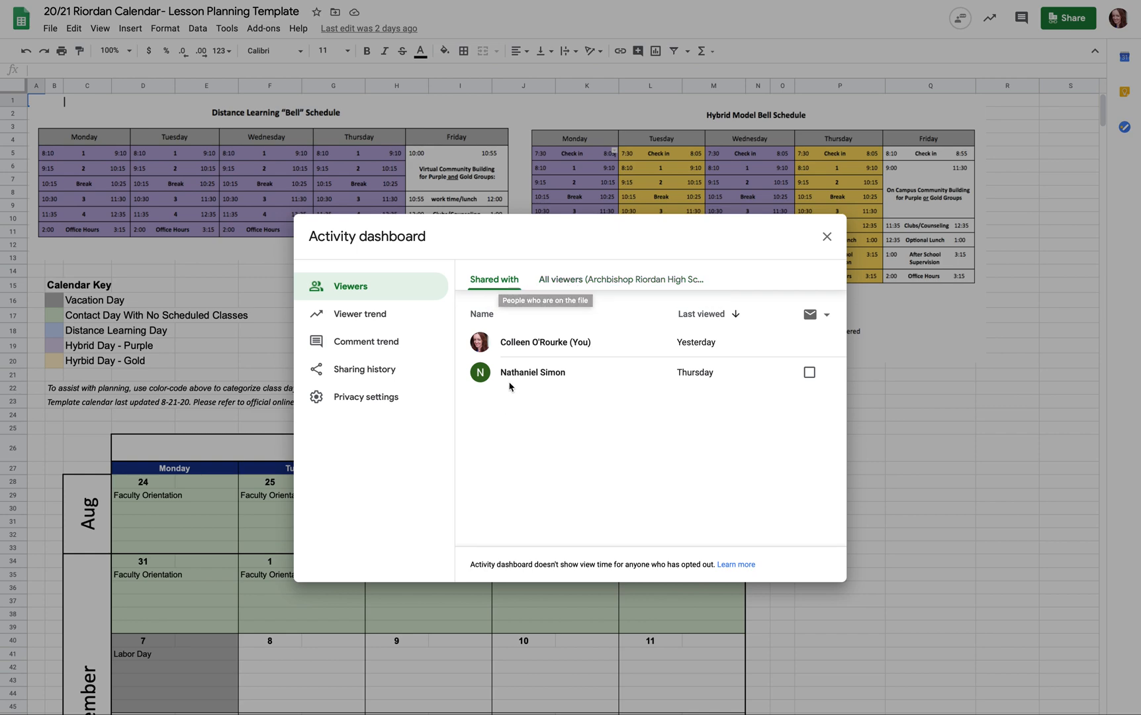
{"action": "mouse_move", "coordinate": [531, 384]}
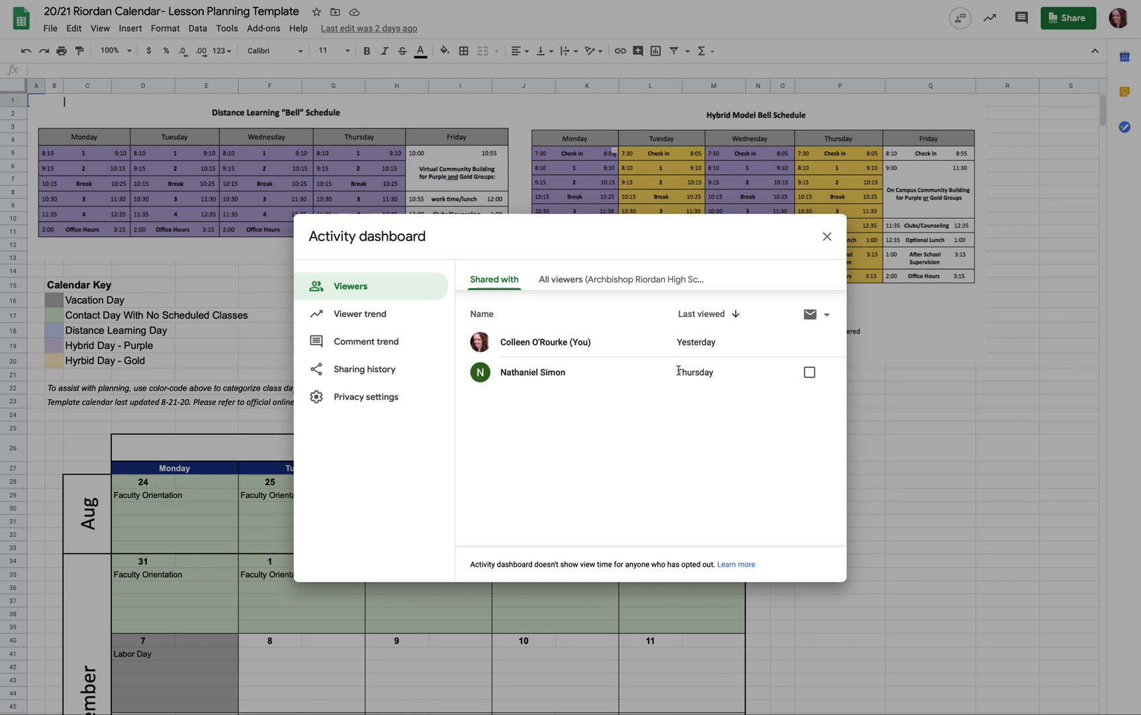
{"action": "mouse_move", "coordinate": [692, 376]}
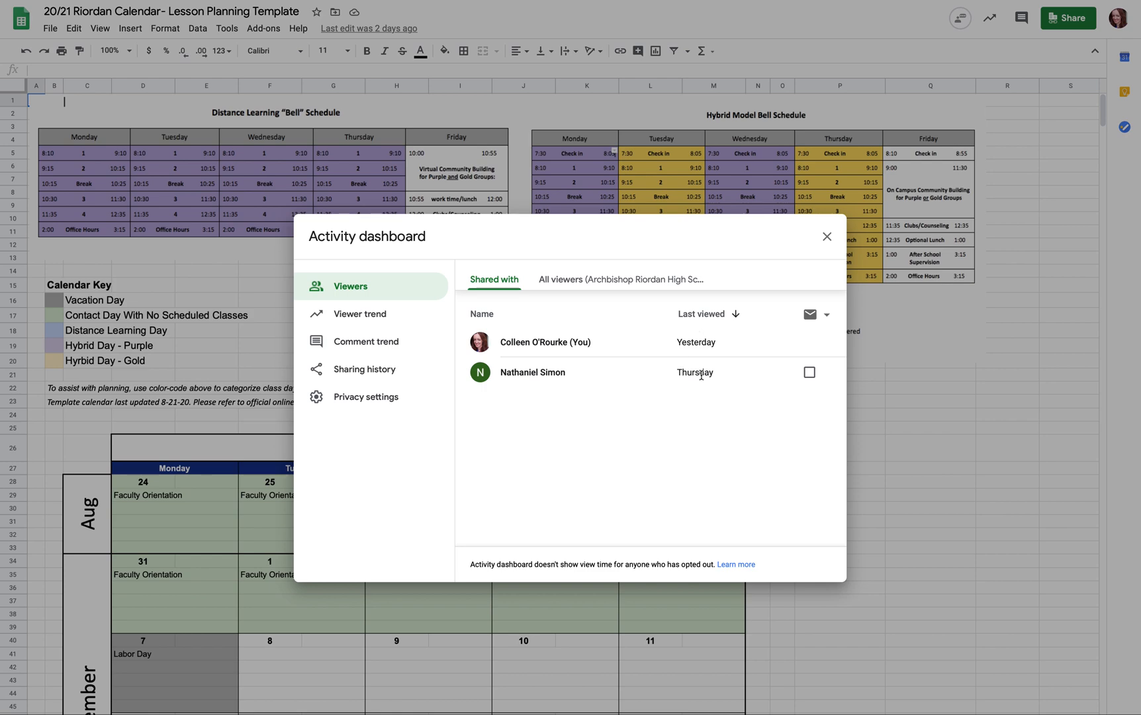
{"action": "mouse_move", "coordinate": [683, 384]}
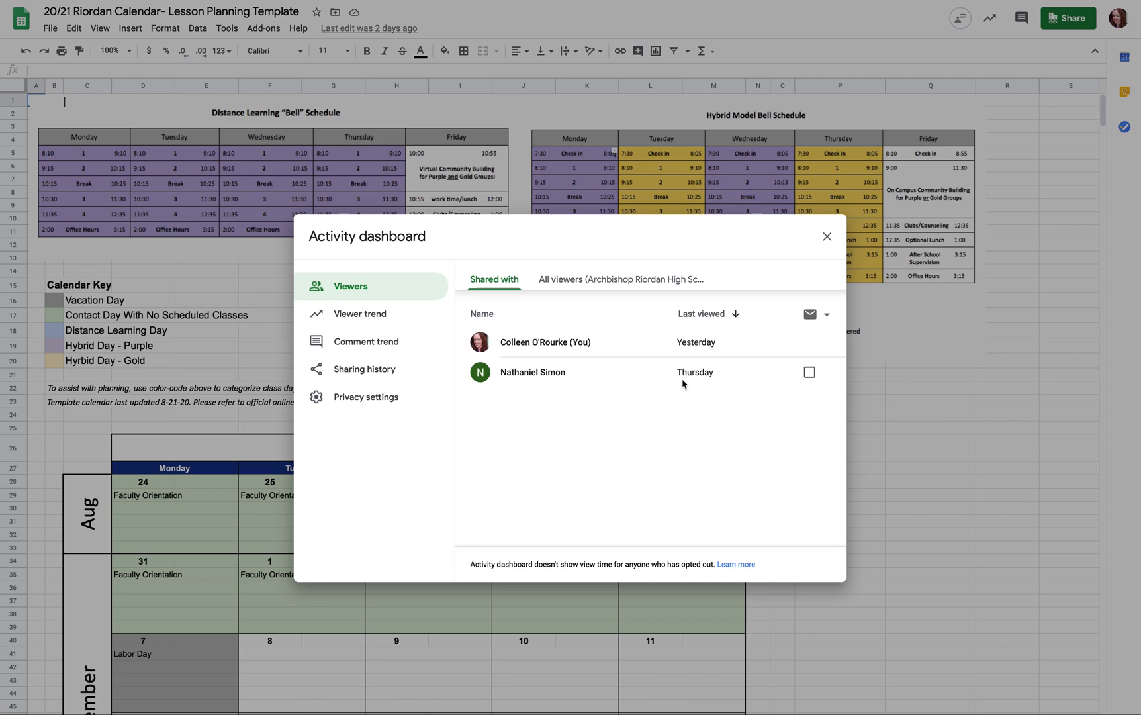
{"action": "mouse_move", "coordinate": [699, 337]}
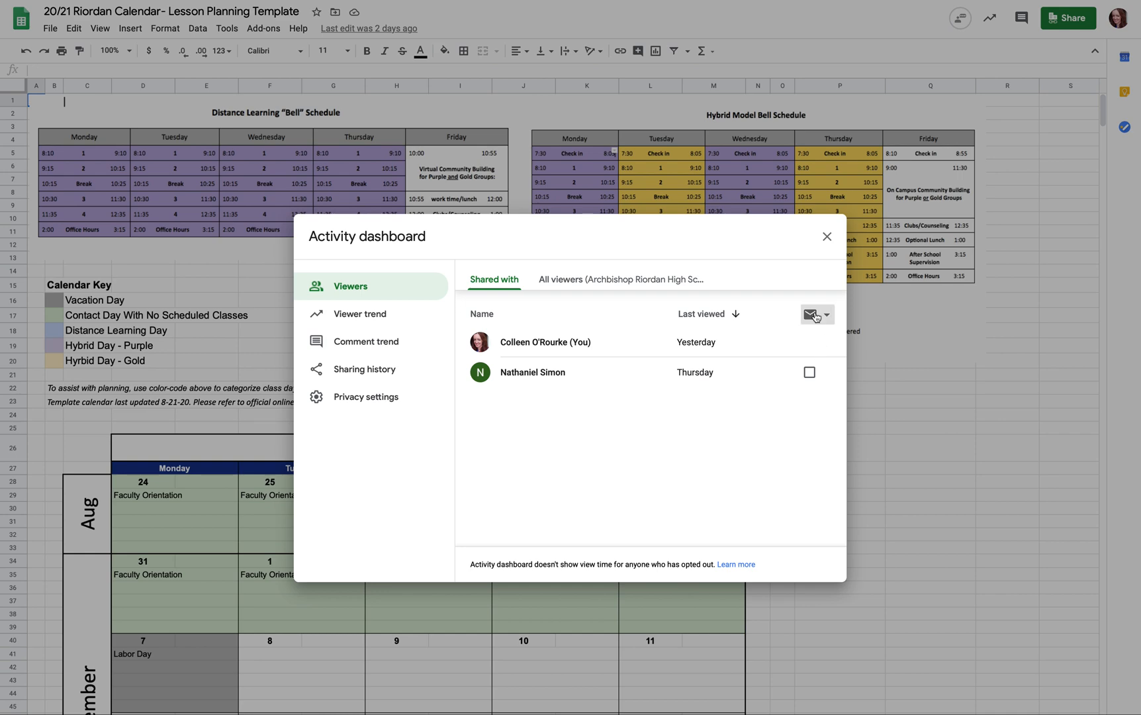
Start a follow-up email to the other viewer with the note 'Hey I made some changes blah bla'
{"action": "left_click", "coordinate": [809, 373]}
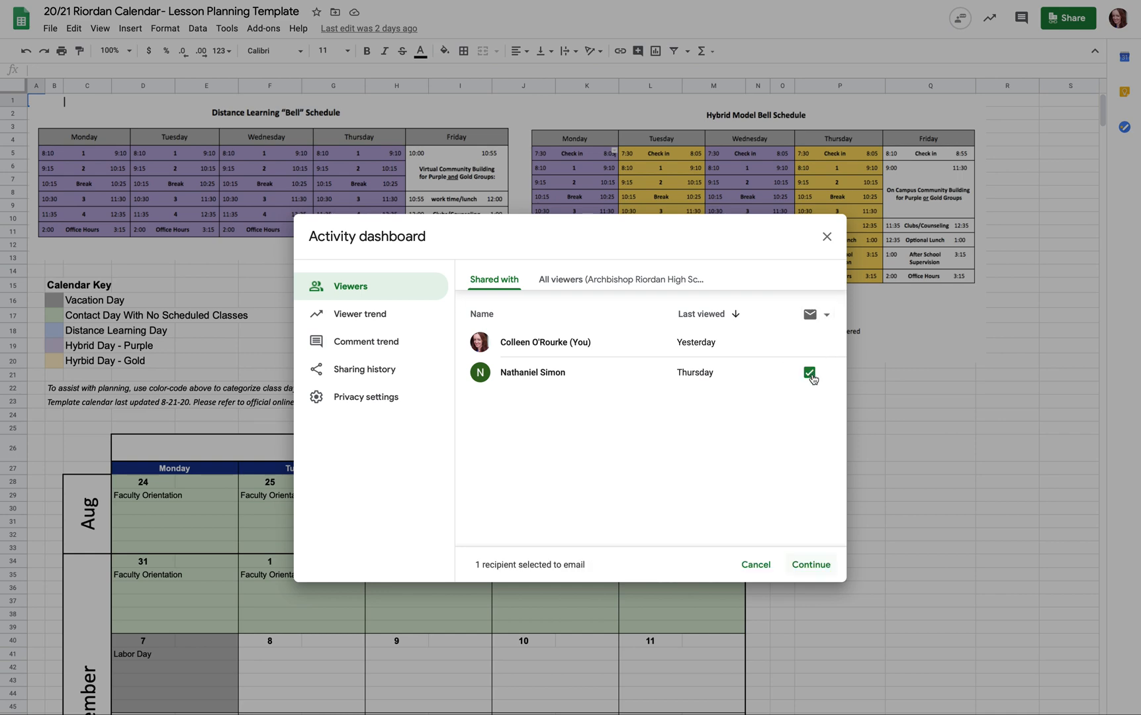
{"action": "left_click", "coordinate": [810, 564]}
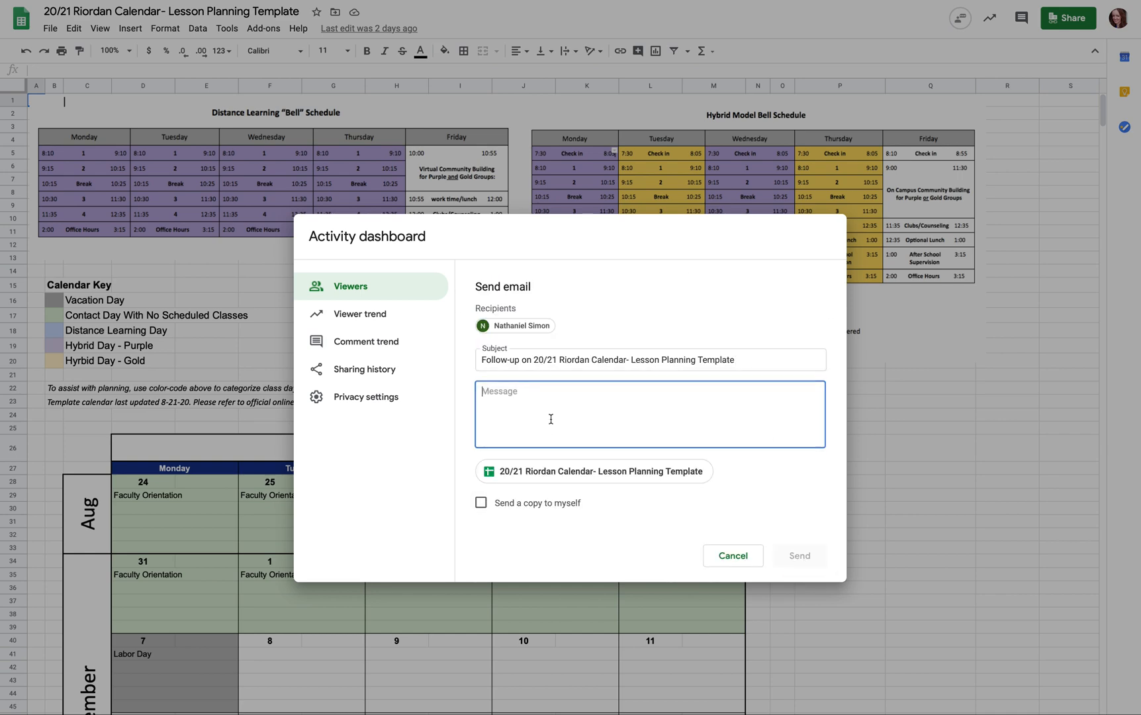
{"action": "type", "text": "Hey I made some"}
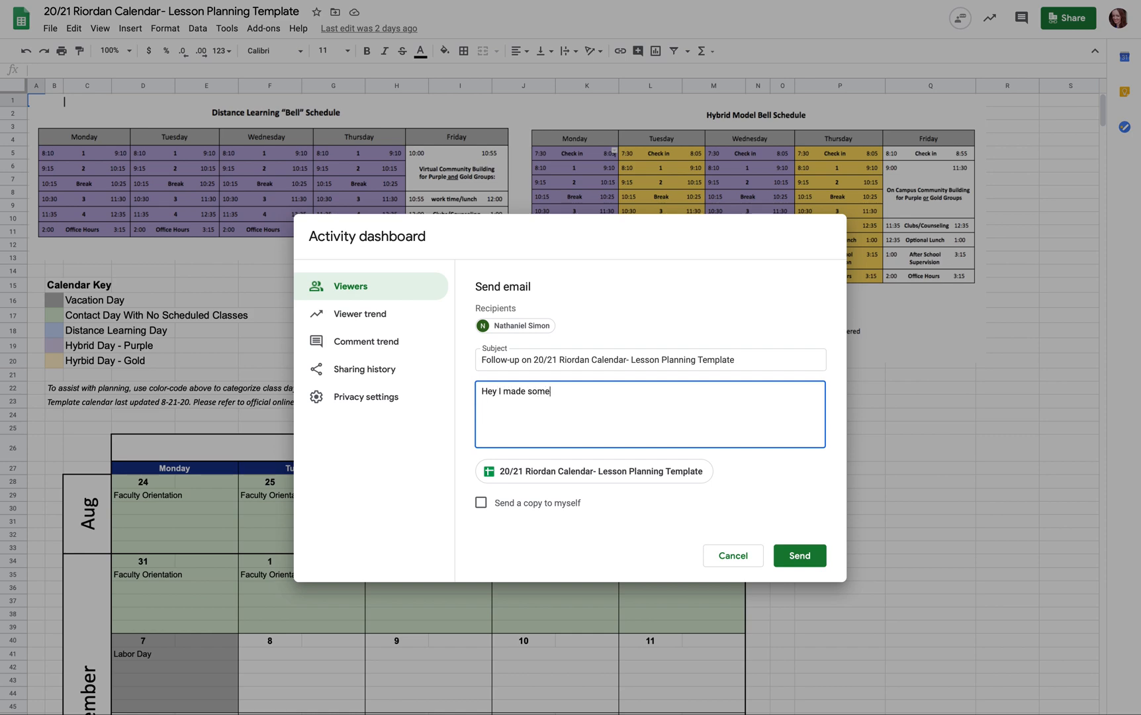
{"action": "type", "text": "changes blah blah blah"}
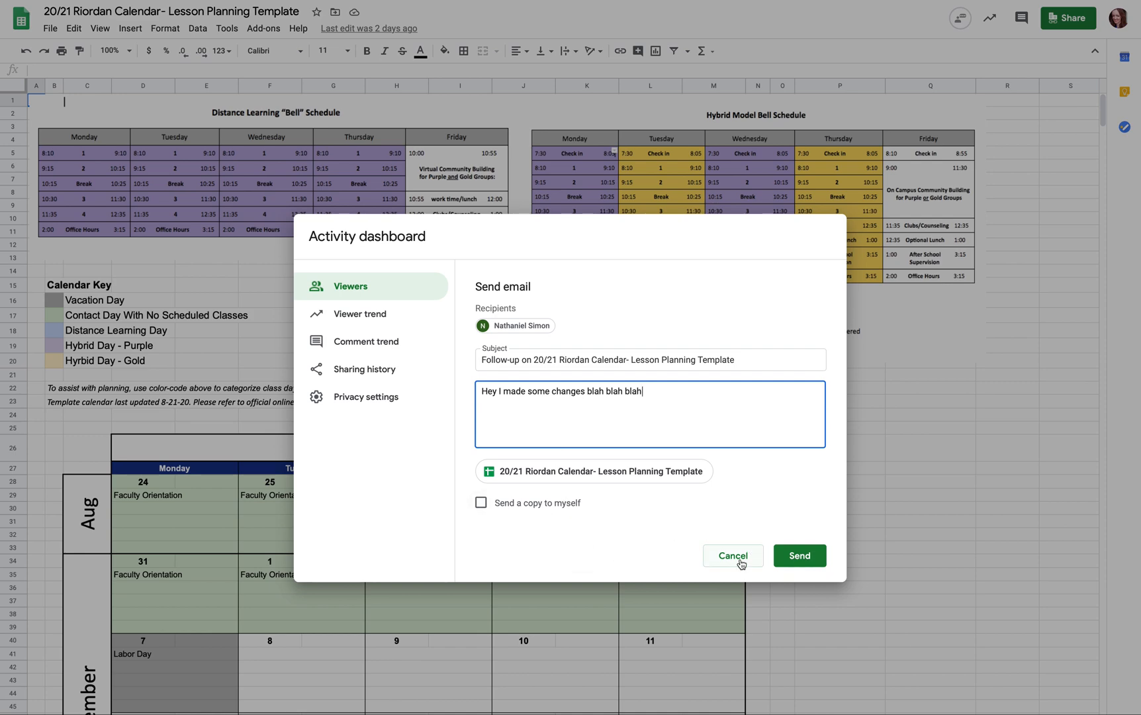
Discard the unsent email draft, confirming unsaved changes will be lost
{"action": "left_click", "coordinate": [732, 556]}
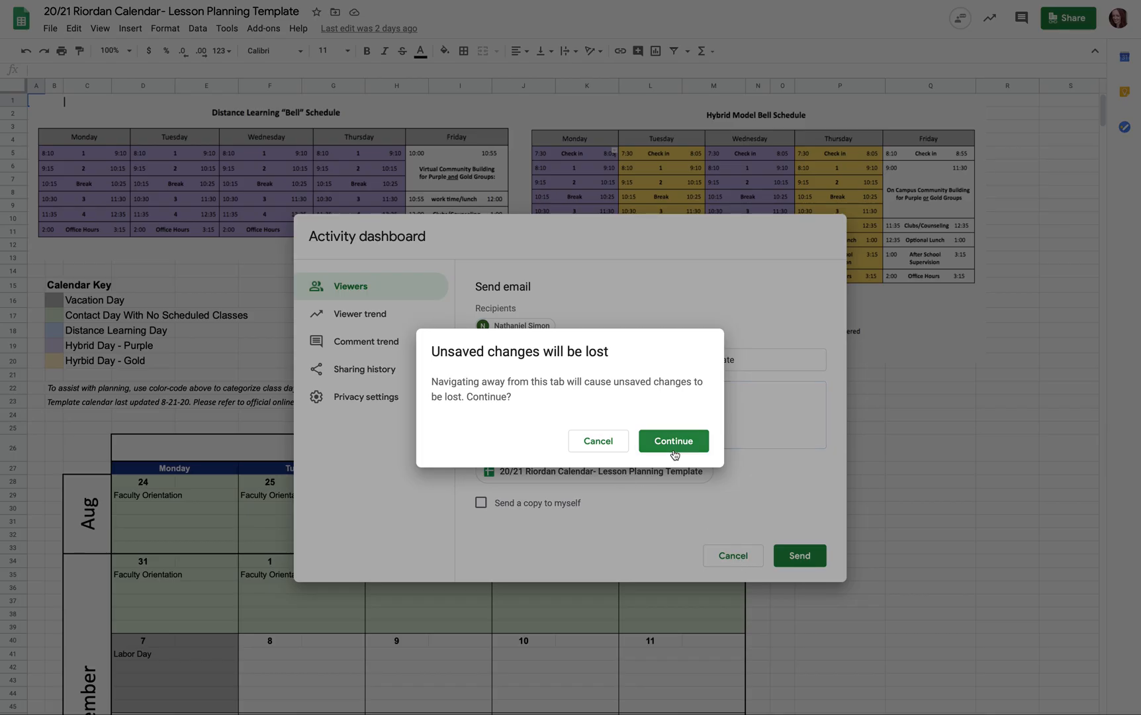
{"action": "left_click", "coordinate": [672, 441]}
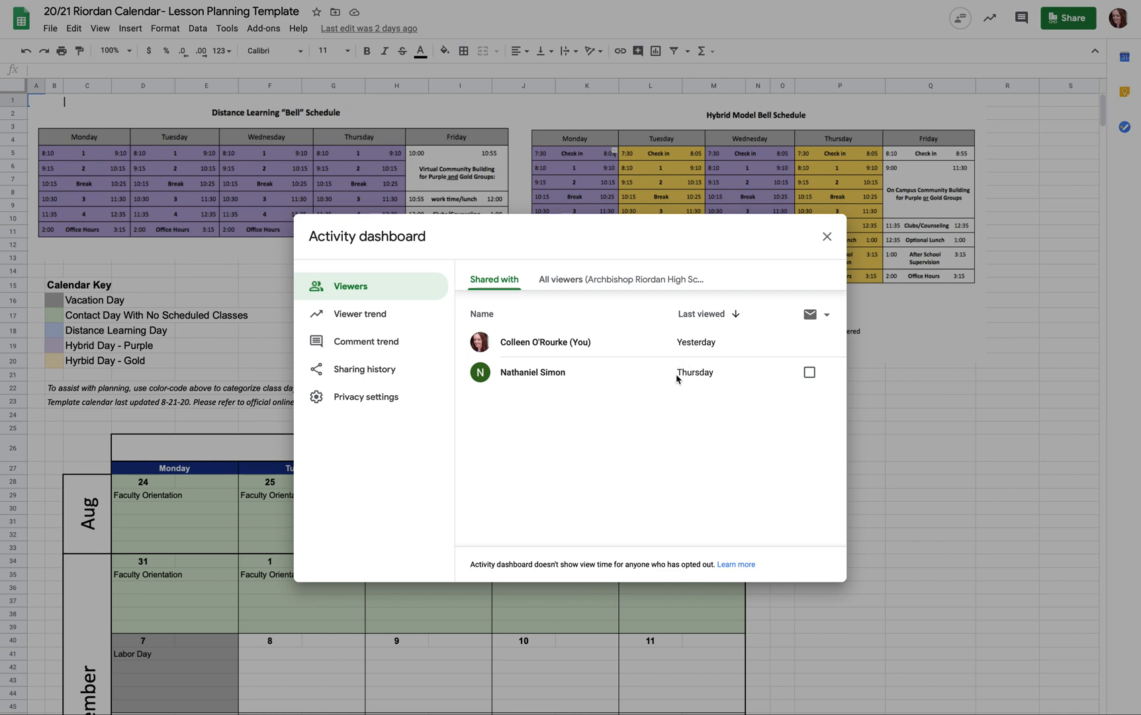
{"action": "mouse_move", "coordinate": [674, 381]}
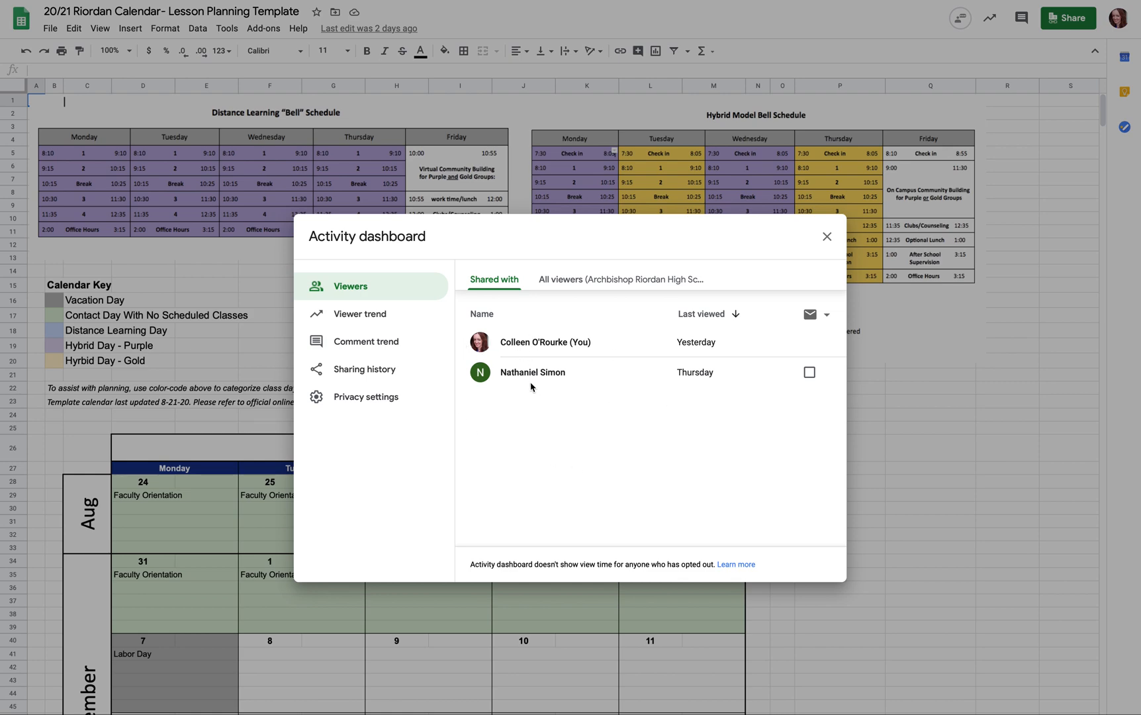
{"action": "mouse_move", "coordinate": [557, 283]}
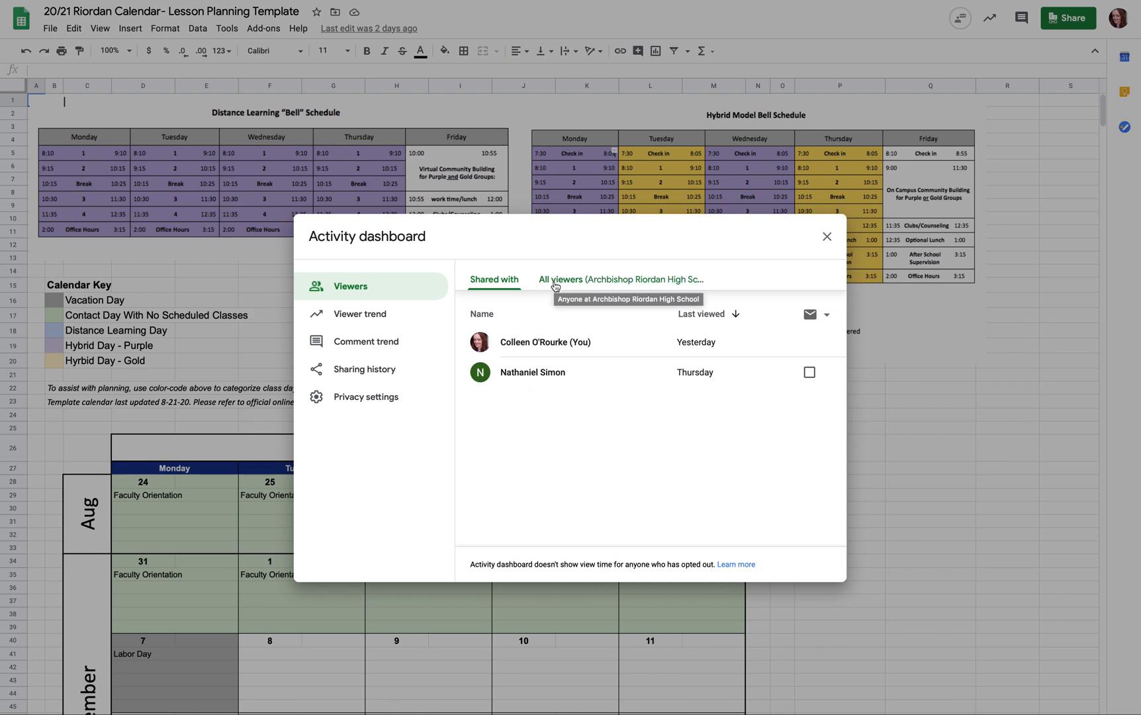
List all school-wide viewers and sort them with the oldest last view first
{"action": "left_click", "coordinate": [620, 279]}
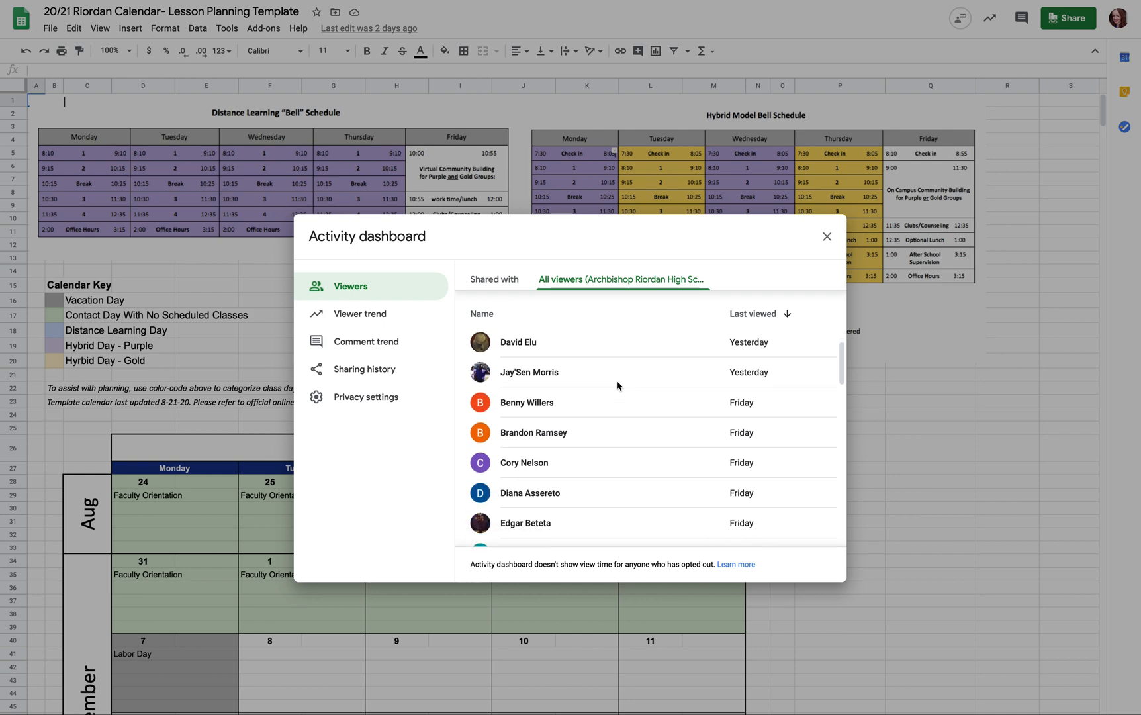
{"action": "scroll", "scroll_direction": "down", "scroll_amount": 3}
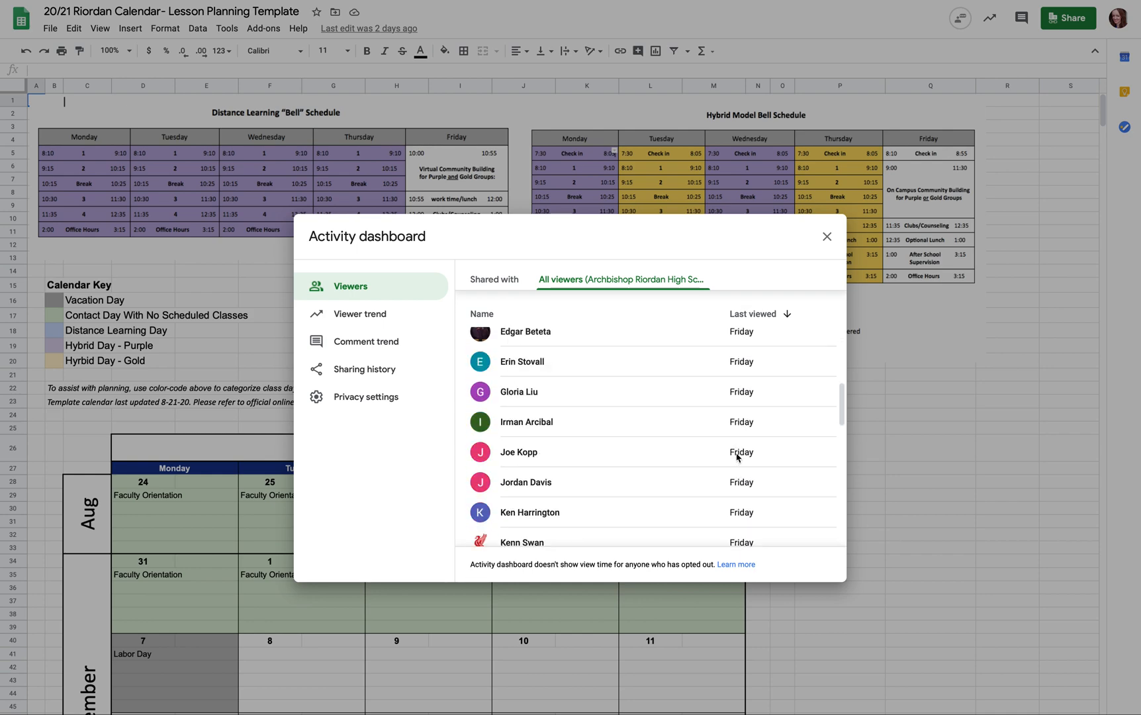
{"action": "left_click", "coordinate": [782, 314]}
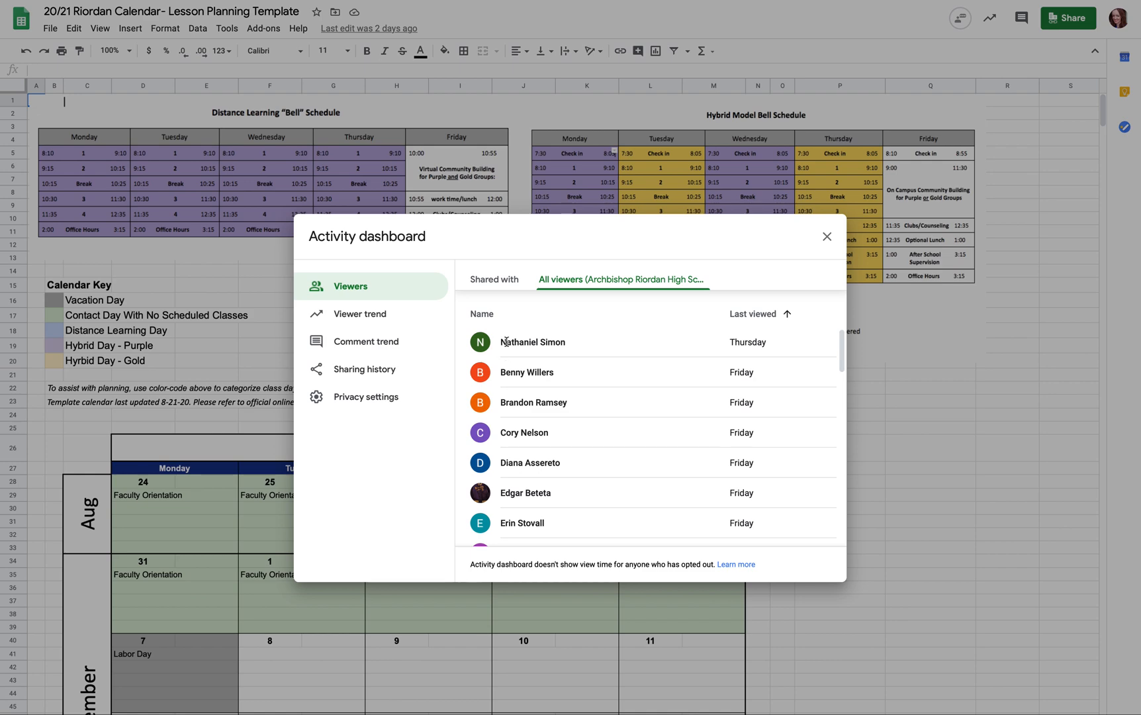
{"action": "mouse_move", "coordinate": [684, 372]}
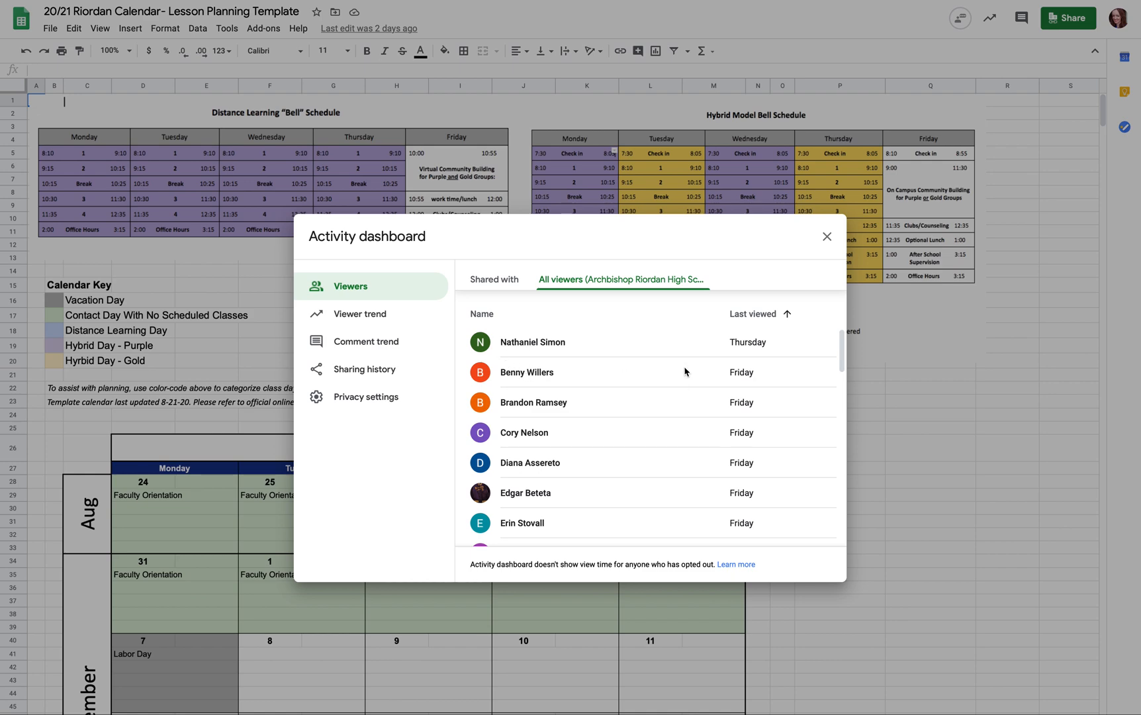
{"action": "scroll", "scroll_direction": "down", "scroll_amount": 3}
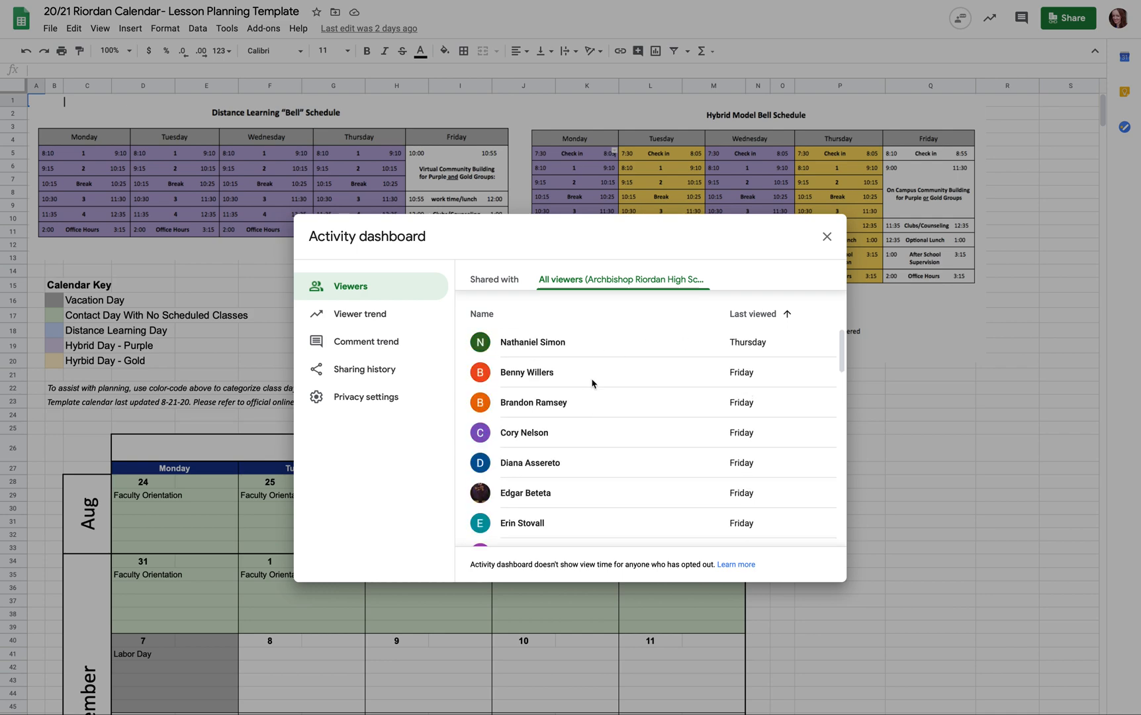
{"action": "mouse_move", "coordinate": [595, 396]}
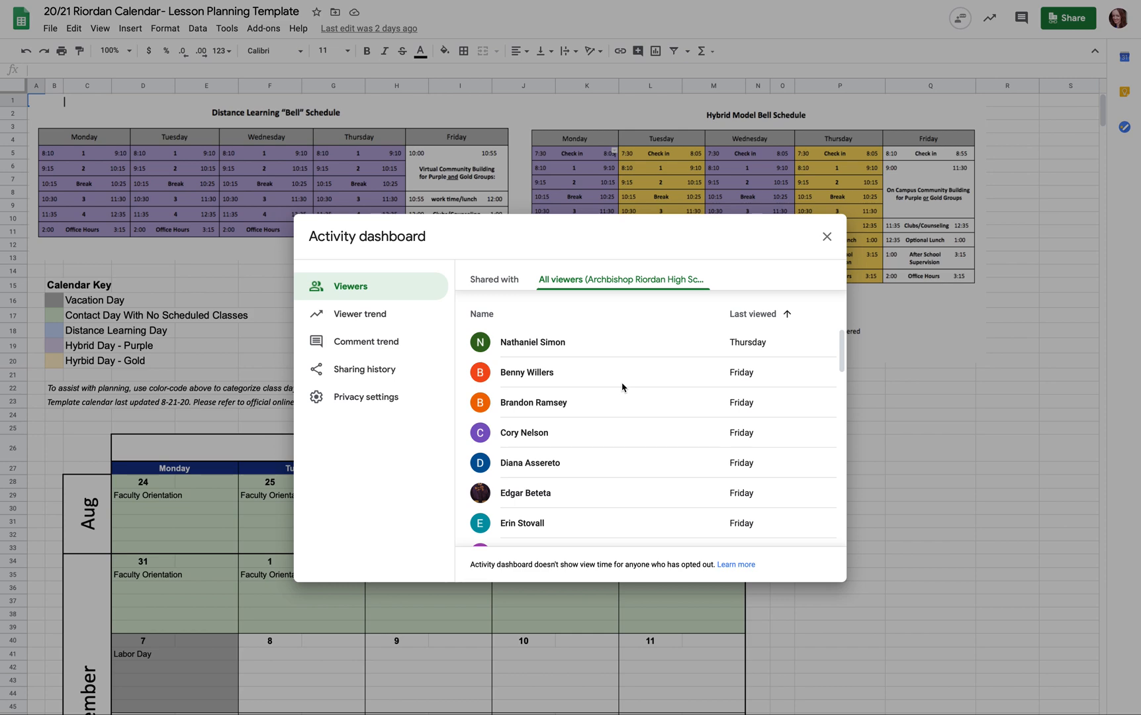
{"action": "mouse_move", "coordinate": [613, 538]}
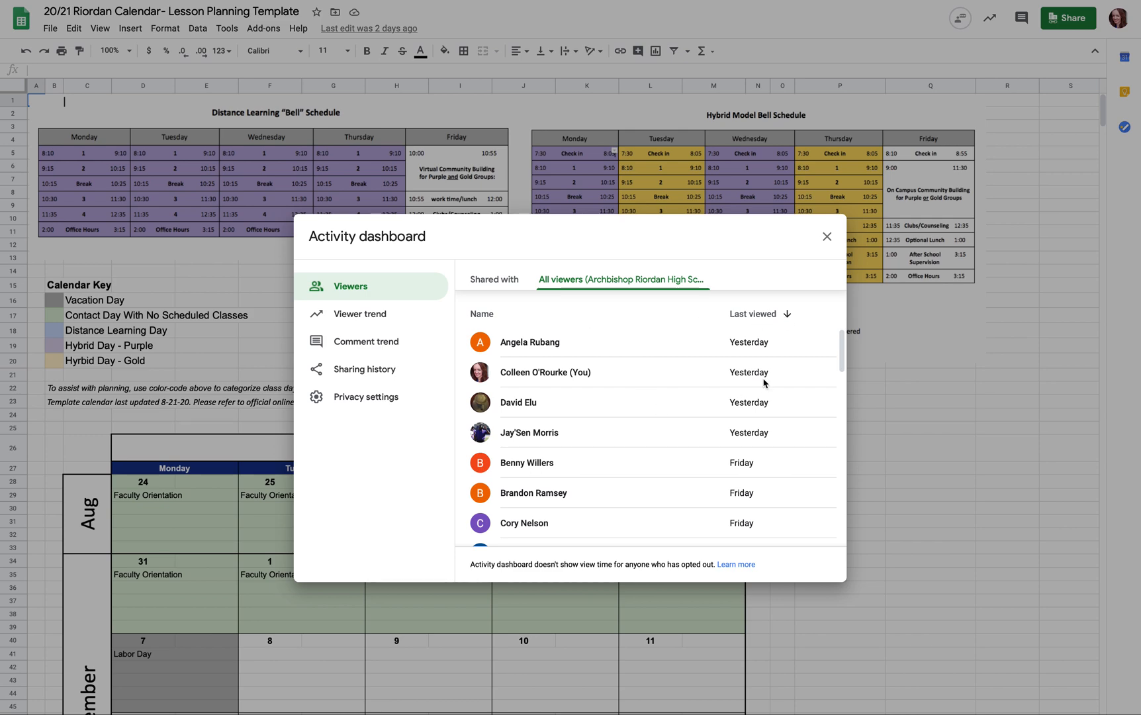
{"action": "mouse_move", "coordinate": [785, 465]}
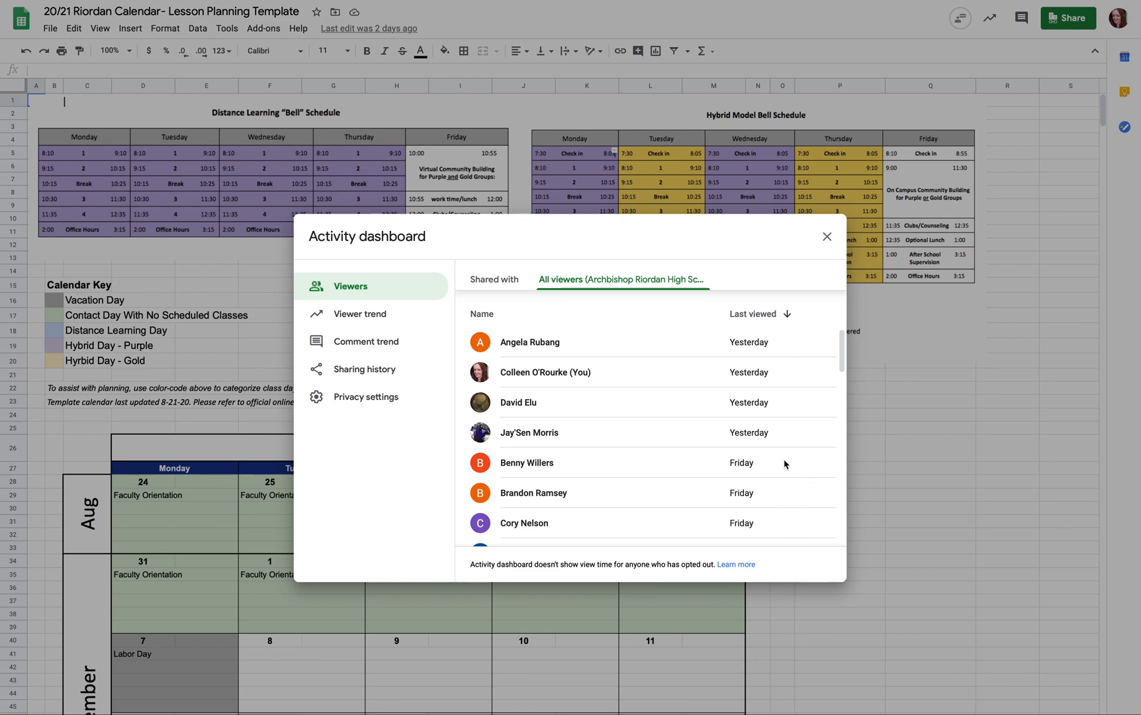
{"action": "mouse_move", "coordinate": [785, 446]}
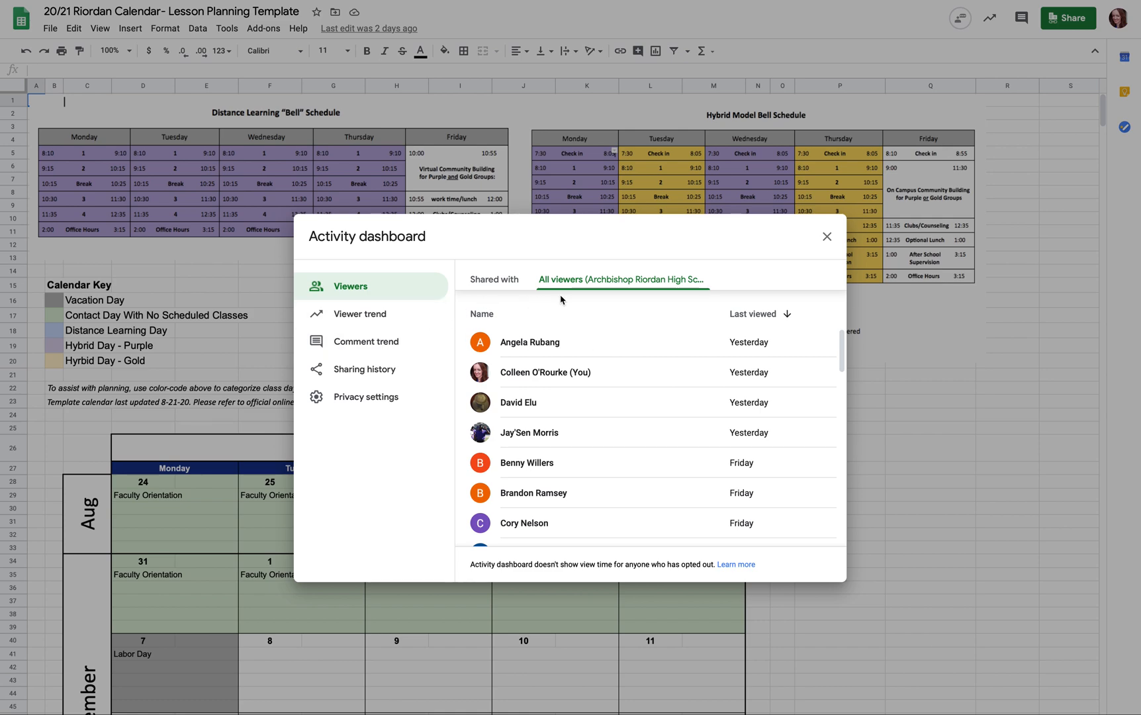
{"action": "mouse_move", "coordinate": [377, 340]}
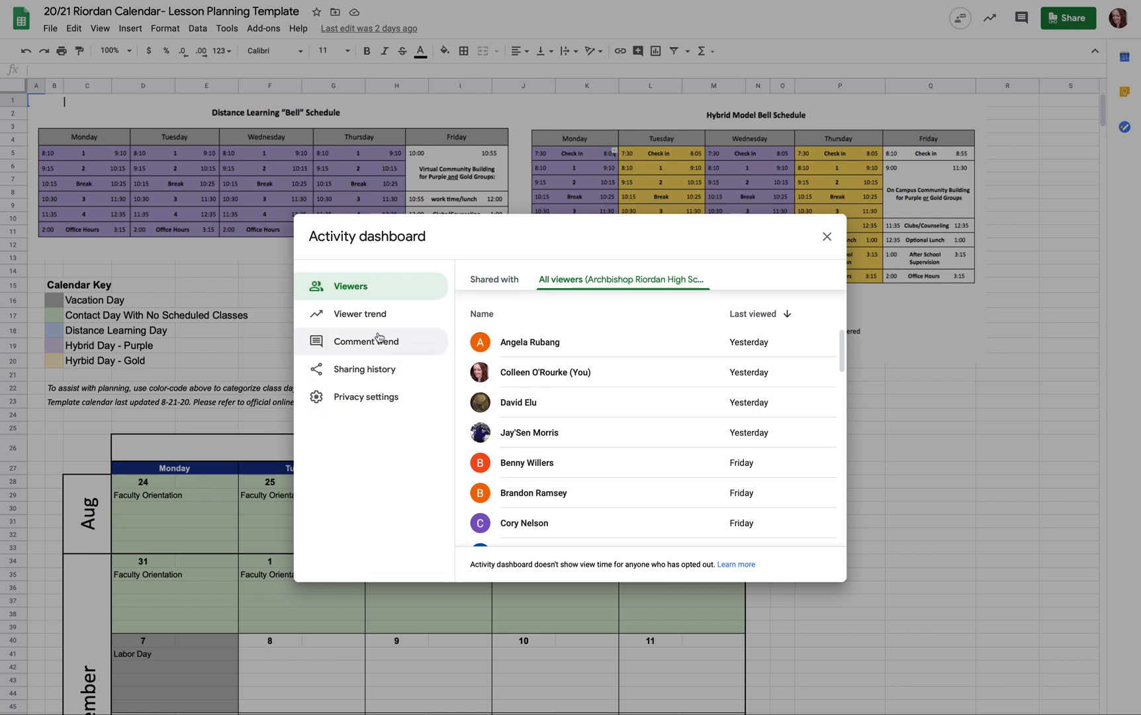
{"action": "left_click", "coordinate": [362, 312]}
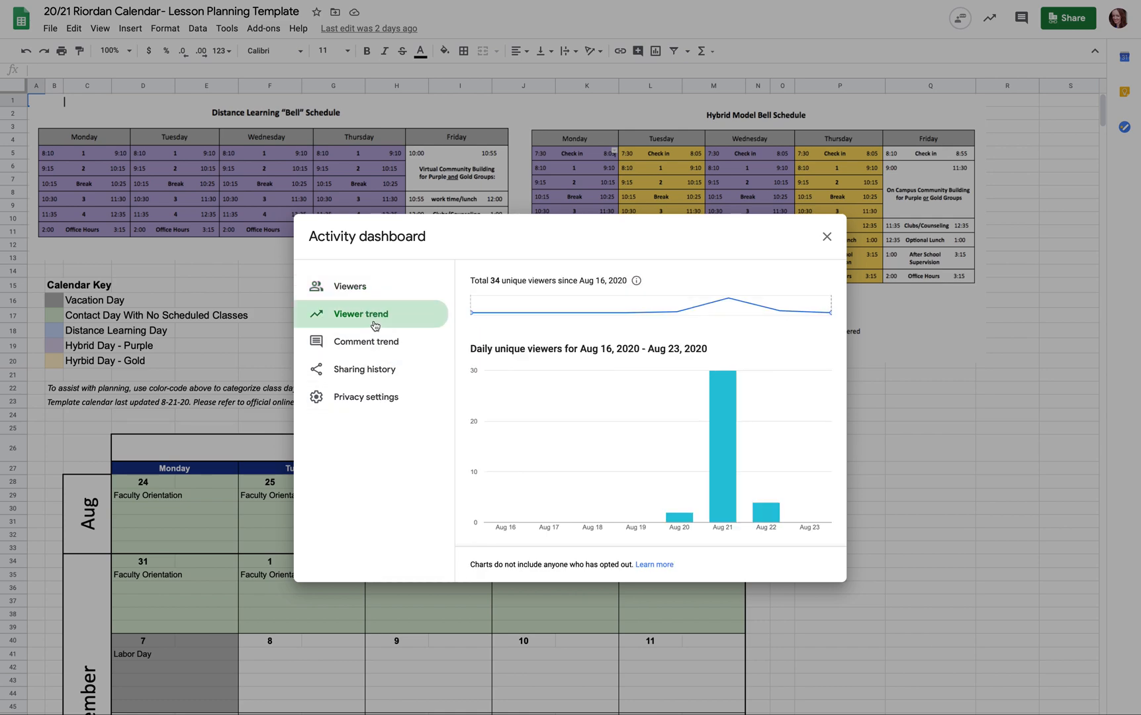
{"action": "mouse_move", "coordinate": [693, 513]}
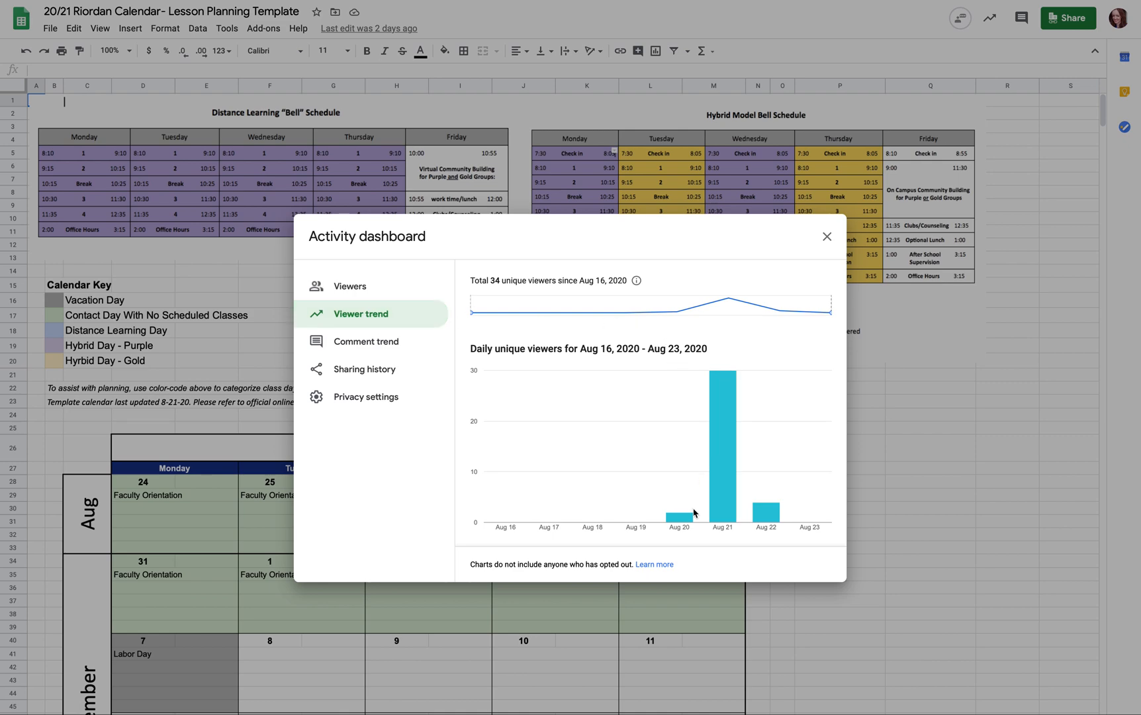
{"action": "mouse_move", "coordinate": [754, 522]}
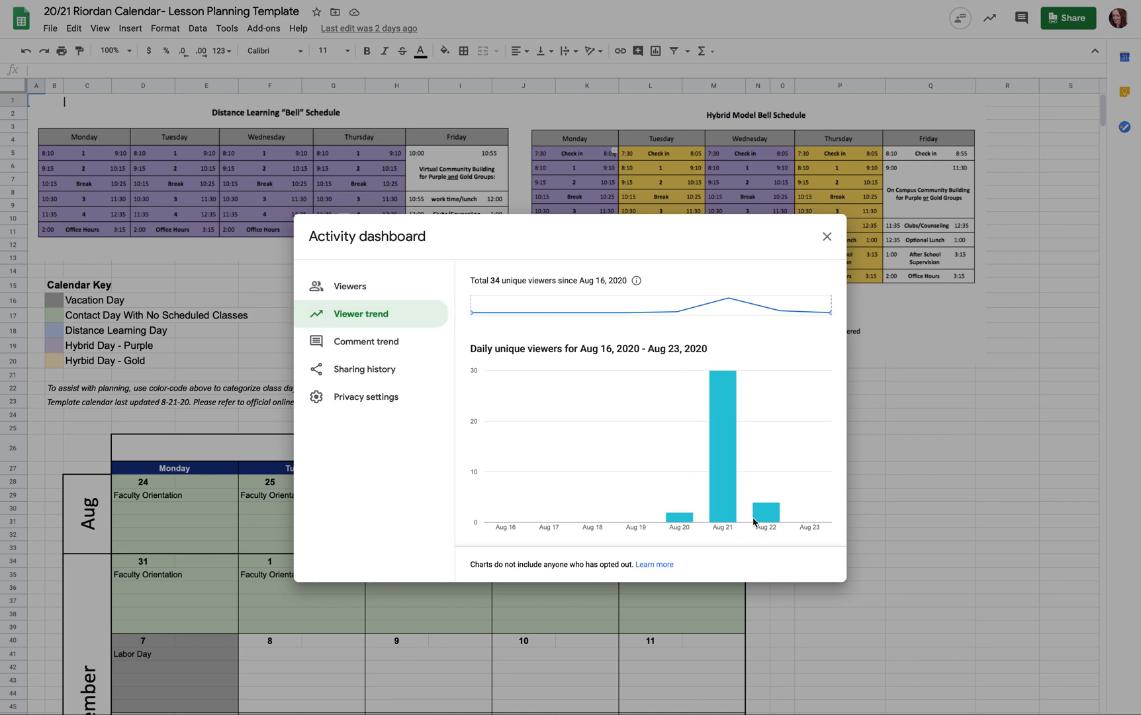
{"action": "mouse_move", "coordinate": [721, 505]}
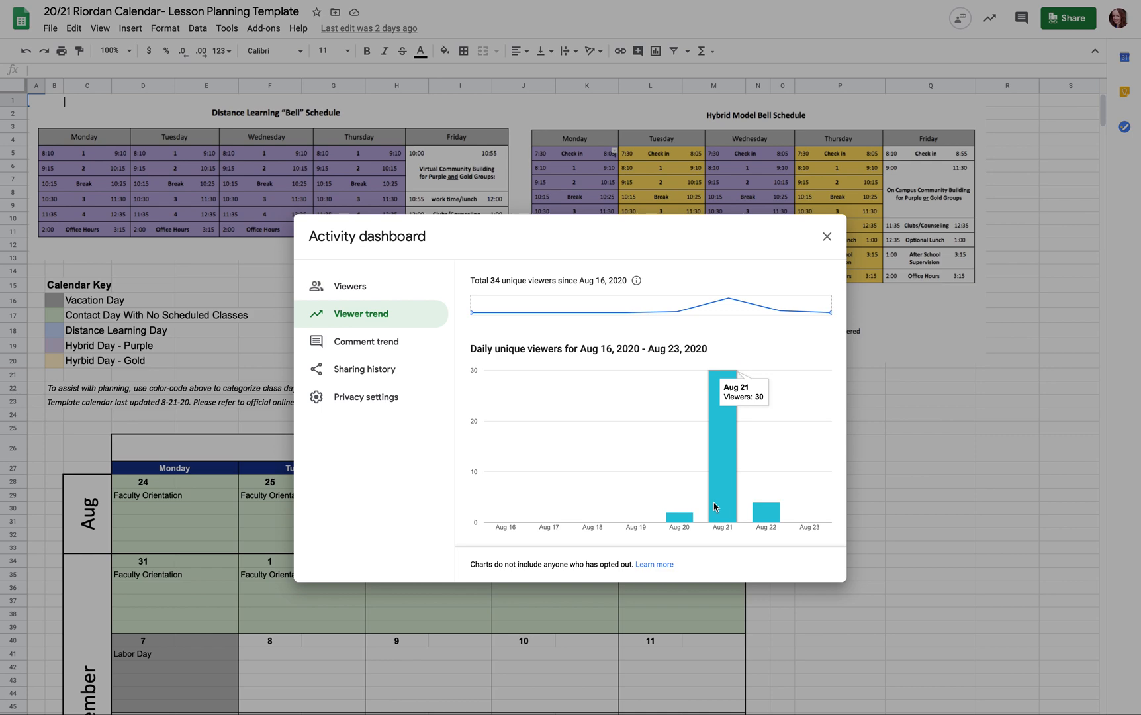
{"action": "mouse_move", "coordinate": [852, 524]}
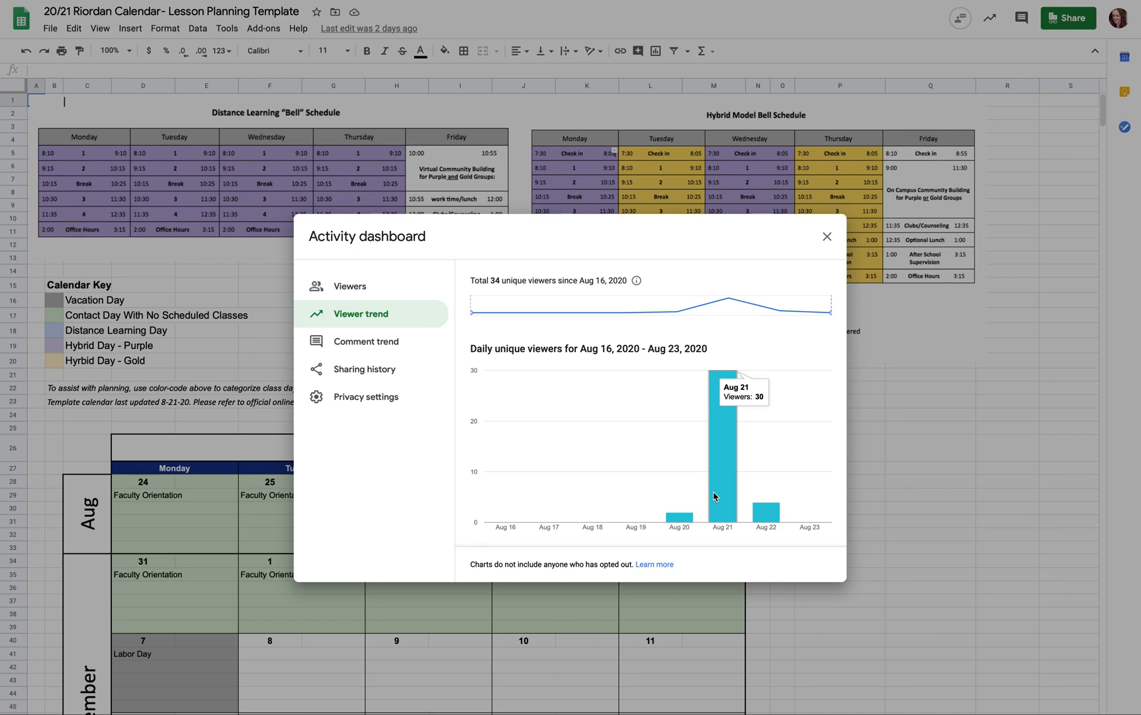
{"action": "mouse_move", "coordinate": [627, 526]}
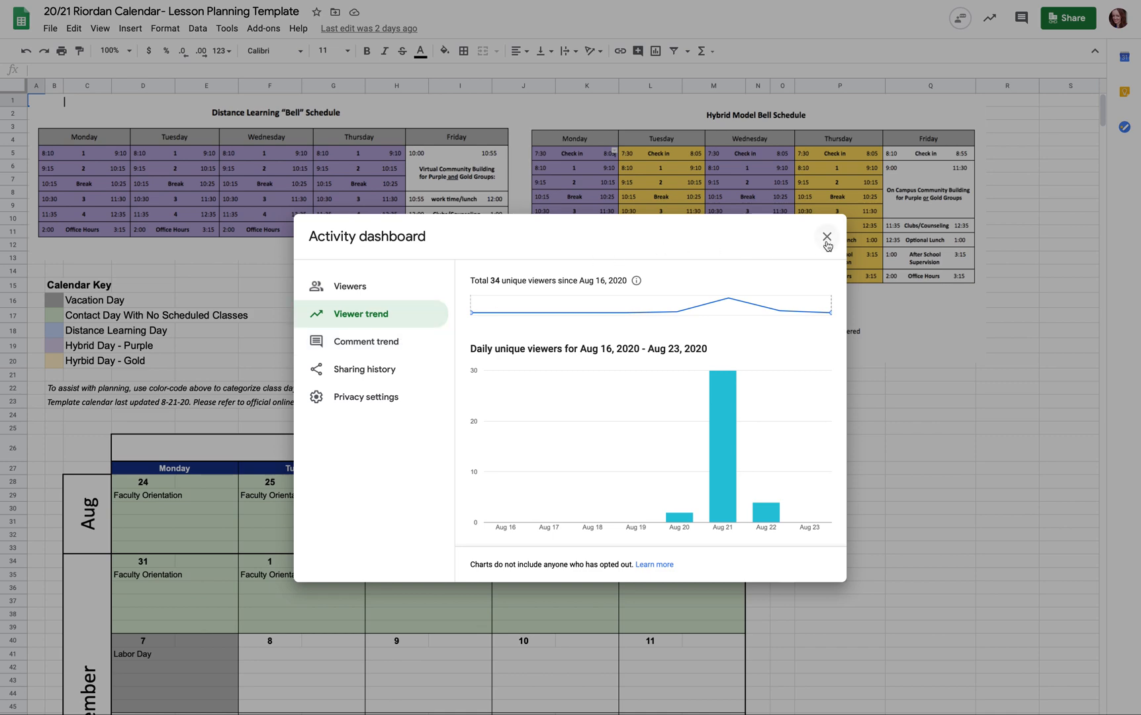
{"action": "left_click", "coordinate": [350, 286]}
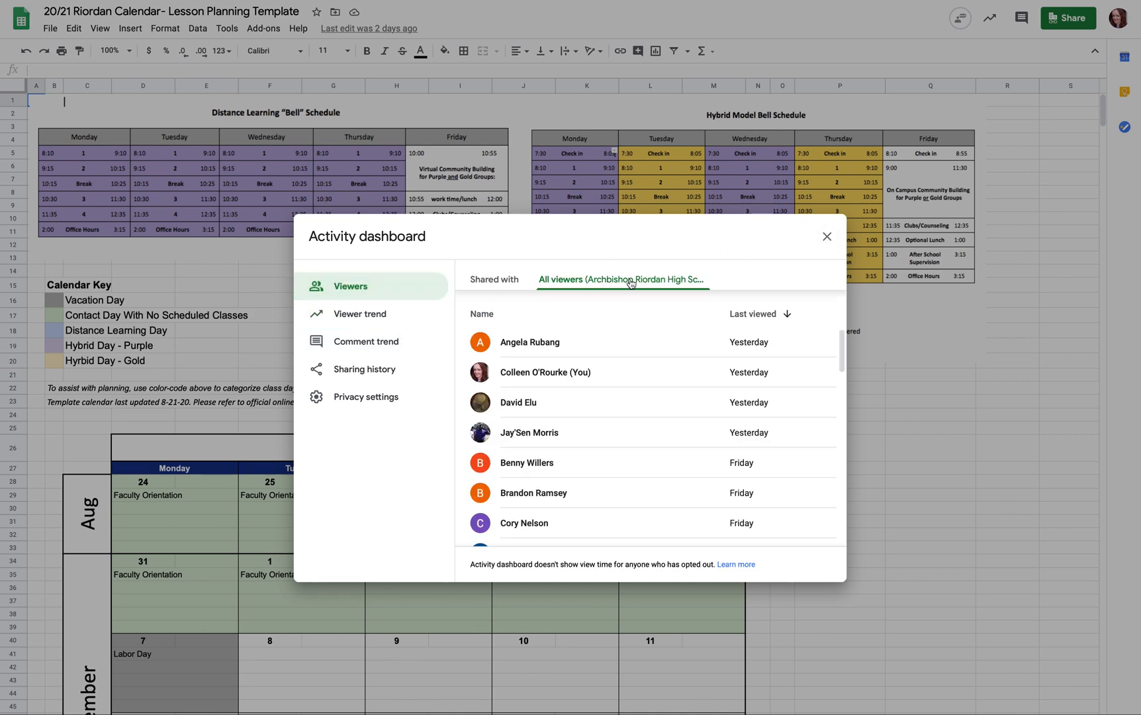
Switch back to the Shared with list, then close the Activity dashboard
{"action": "left_click", "coordinate": [494, 279]}
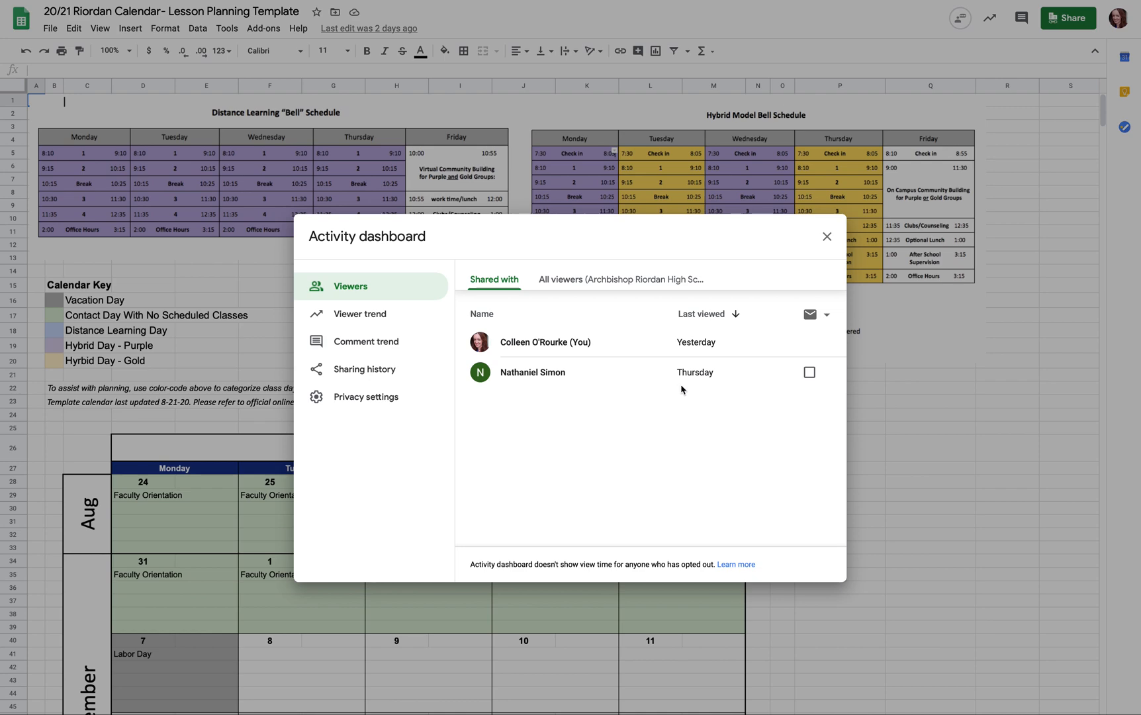
{"action": "mouse_move", "coordinate": [784, 384]}
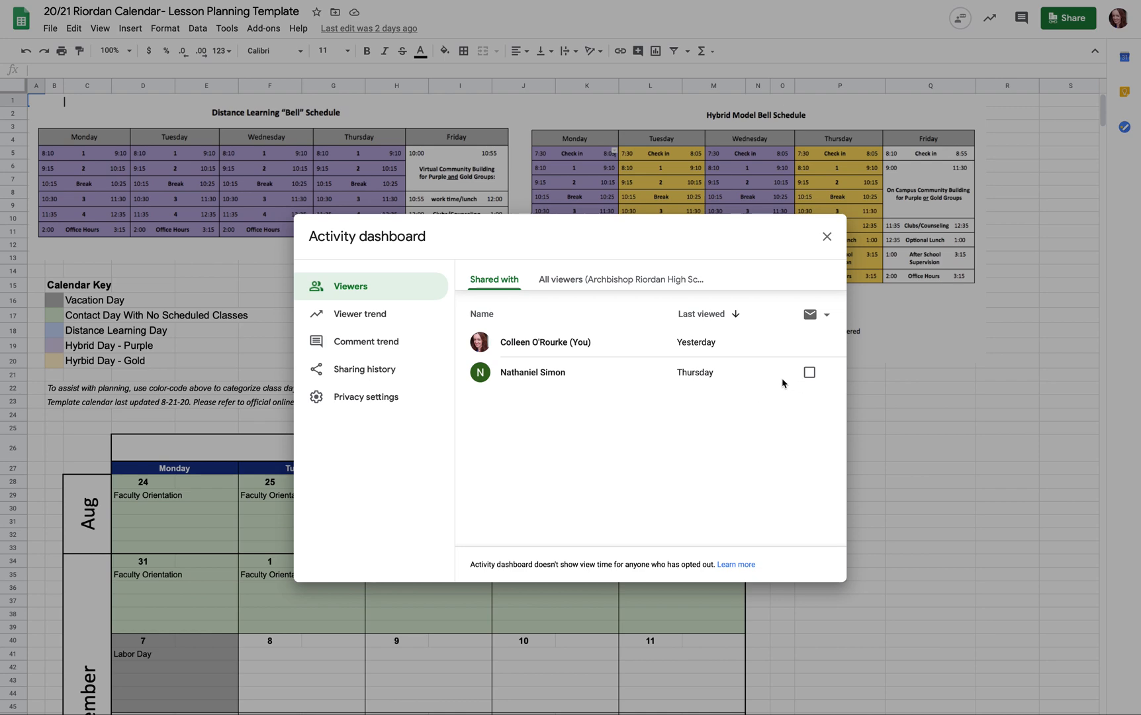
{"action": "mouse_move", "coordinate": [779, 383]}
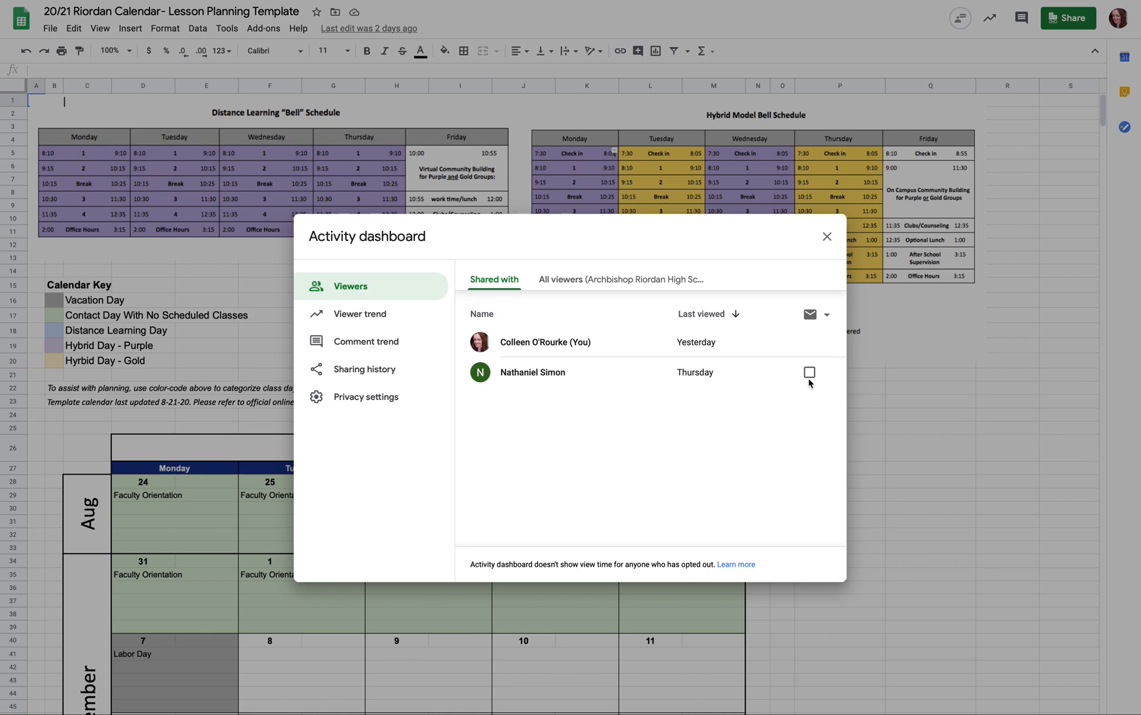
{"action": "mouse_move", "coordinate": [648, 406]}
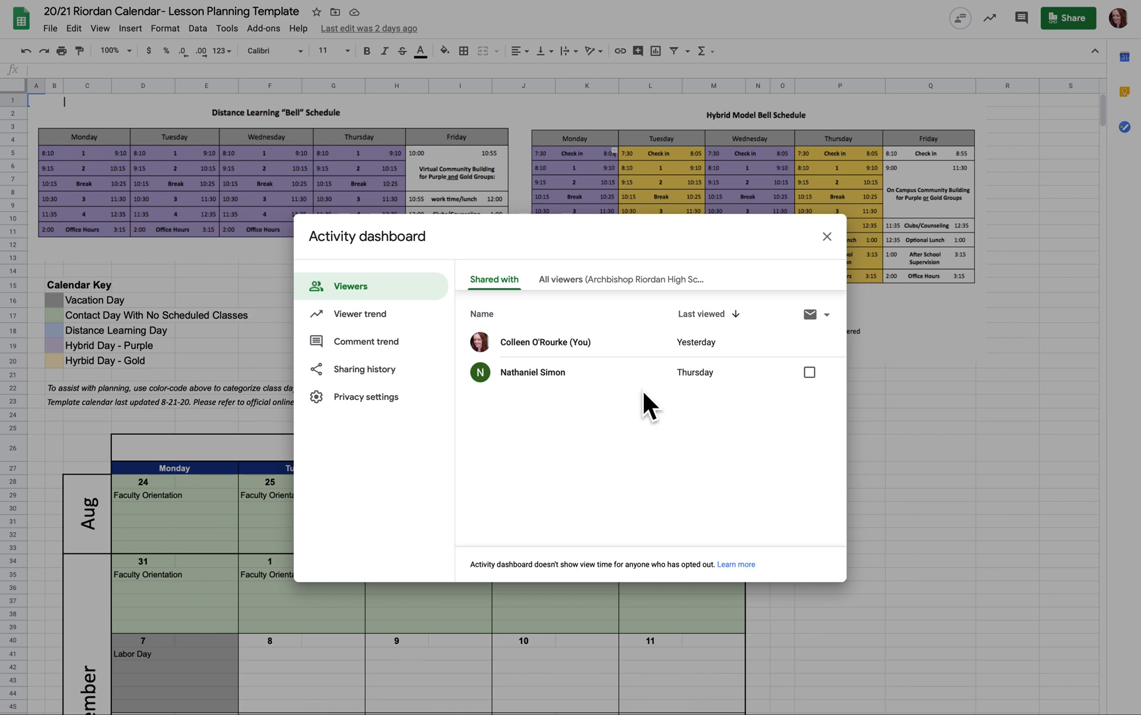
{"action": "left_click", "coordinate": [826, 236]}
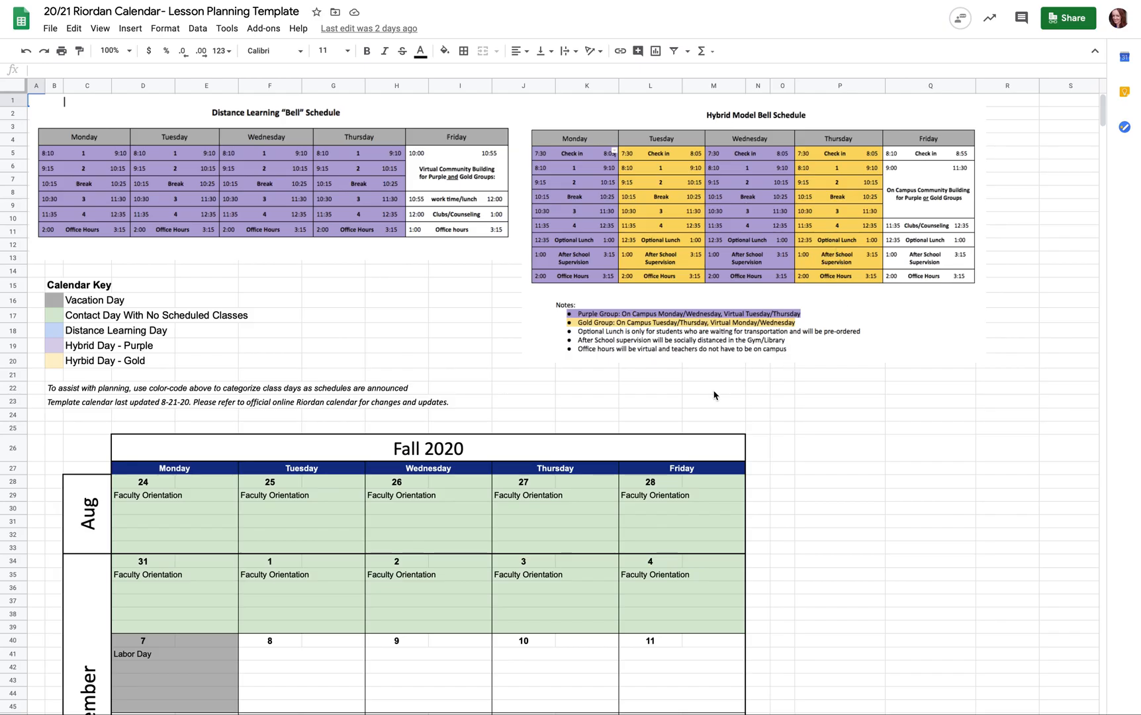